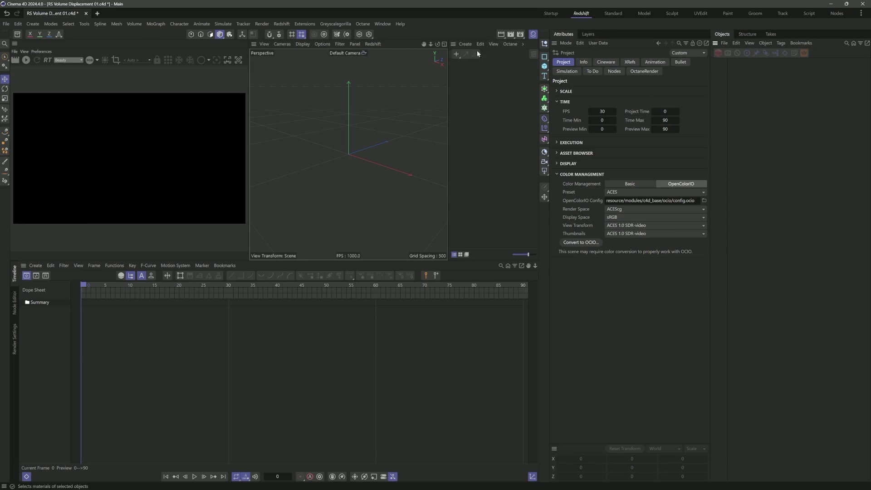
mouse_move(41, 41)
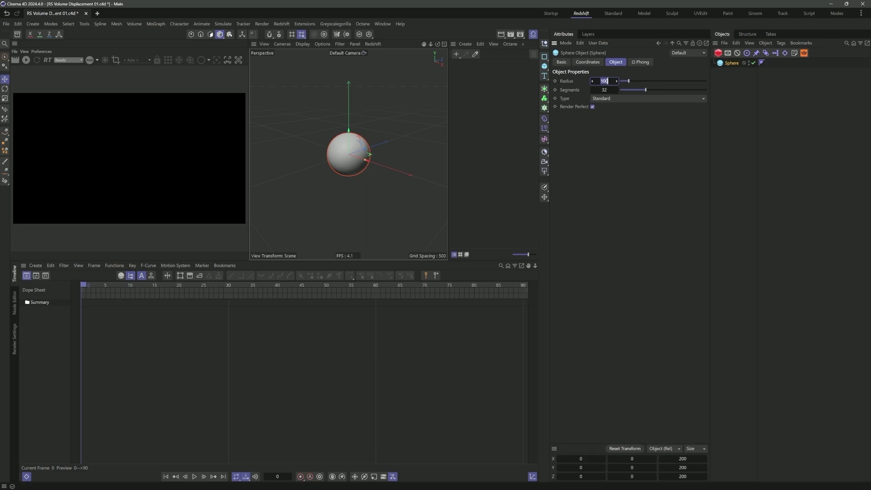
- Add a sphere to the scene with a radius of 500
type("500")
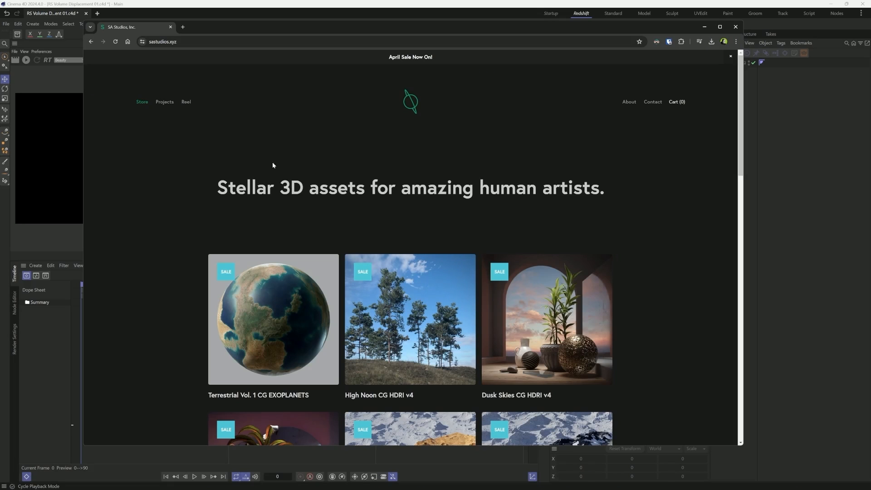
- Browse the Terrestrial Vol. 1 CG EXOPLANETS product page and its planet texture showcase
left_click(273, 319)
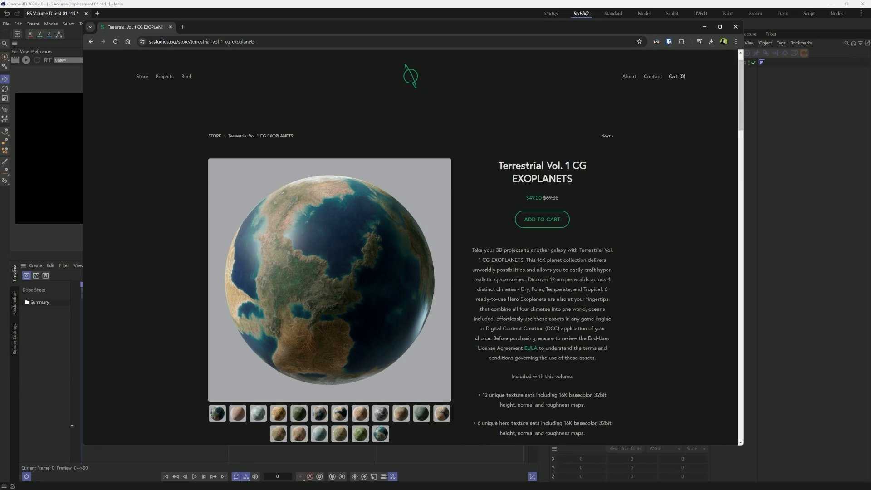
scroll("down", 3)
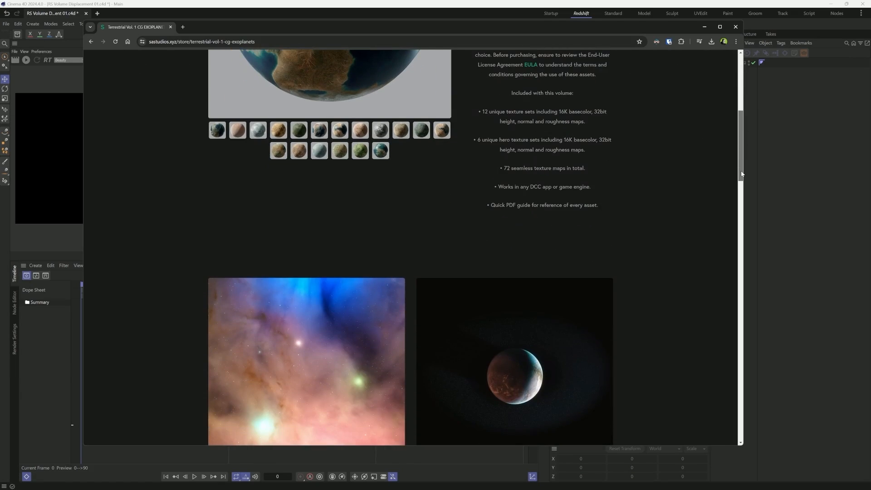
scroll("up", 3)
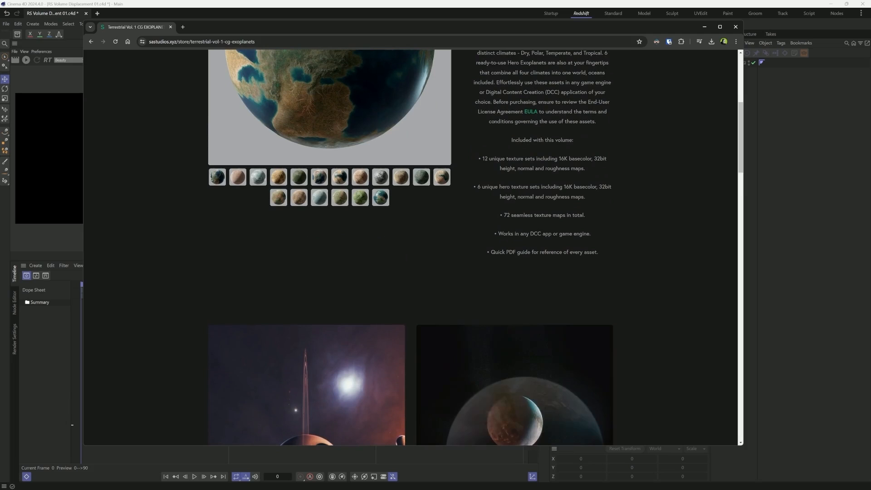
scroll("down", 3)
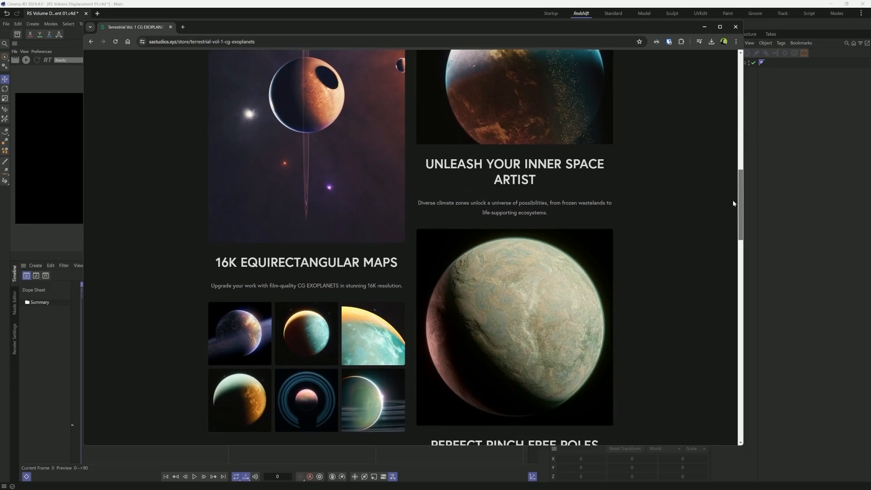
scroll("down", 3)
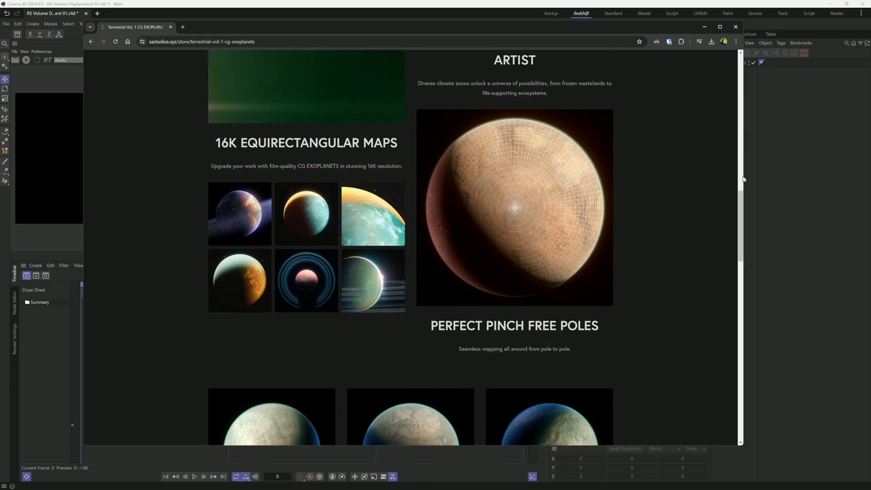
scroll("down", 3)
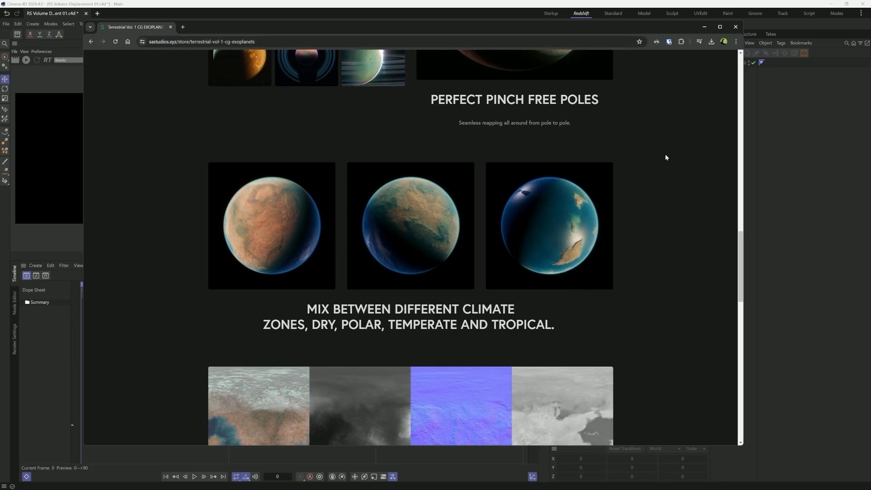
scroll("down", 3)
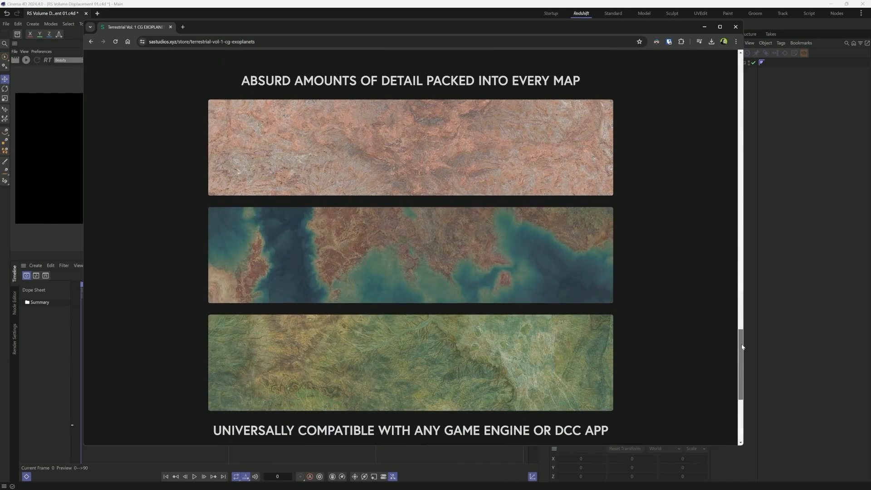
scroll("up", 3)
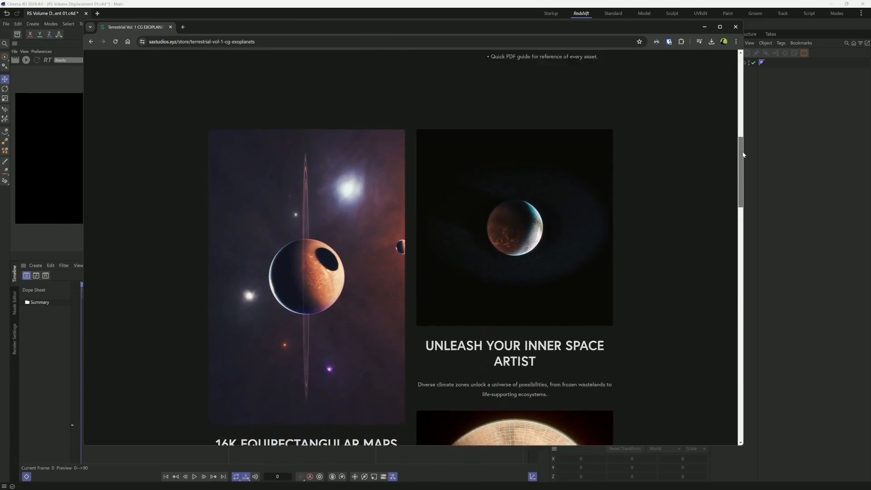
scroll("up", 3)
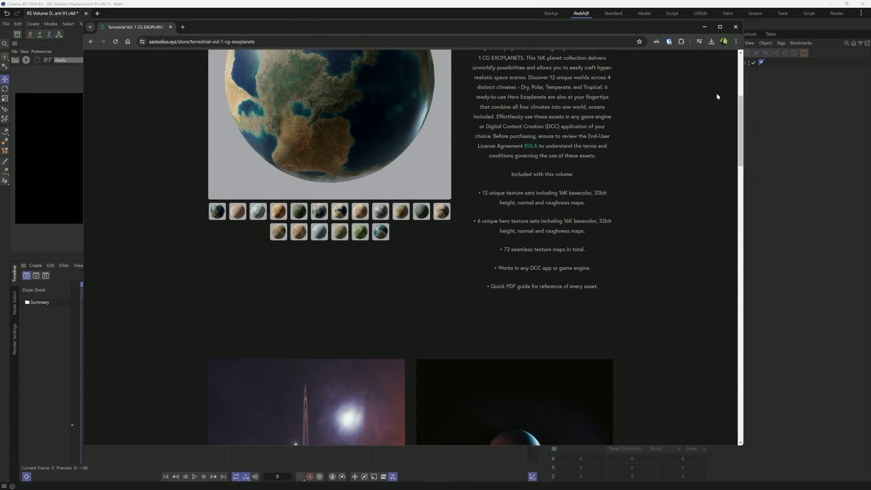
scroll("up", 3)
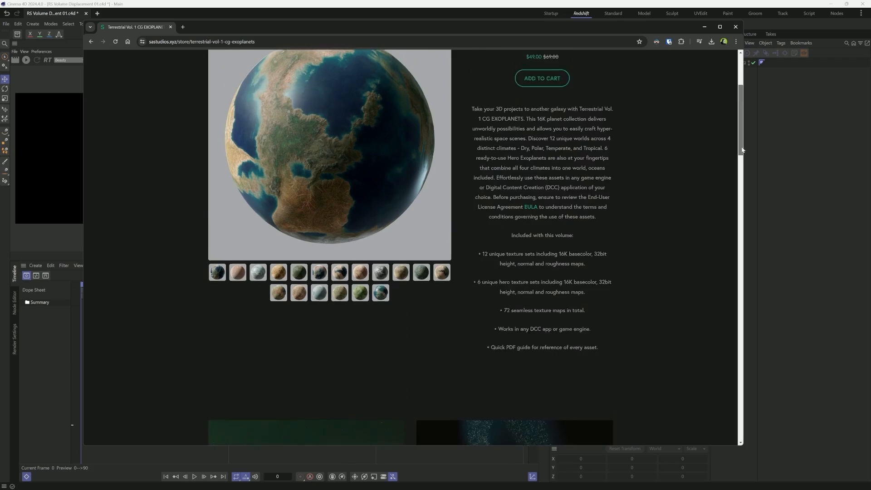
scroll("up", 3)
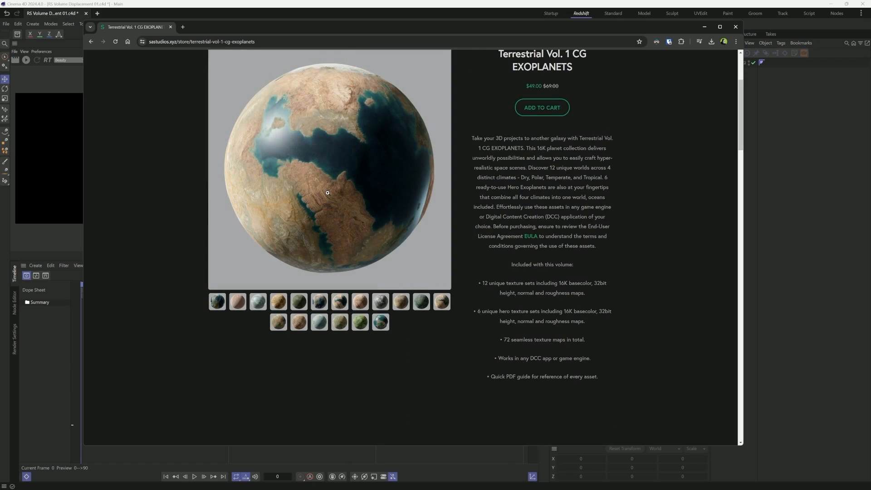
scroll("up", 3)
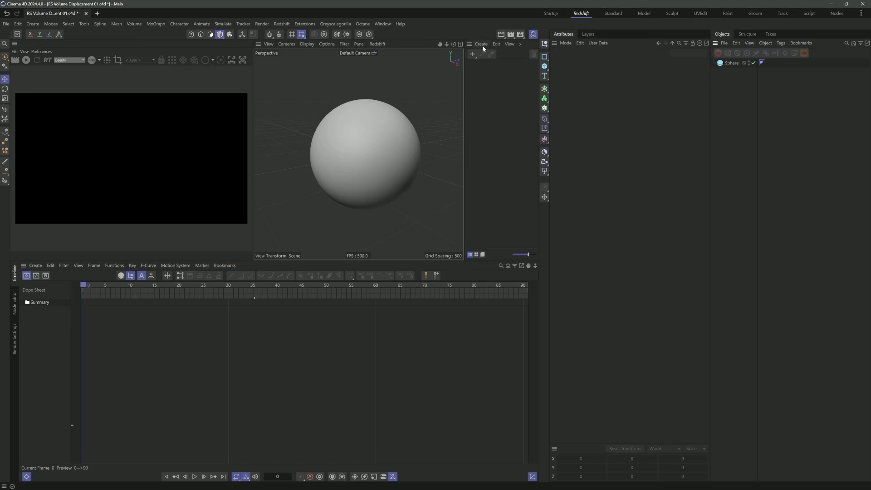
- Create an RS Standard material and search its node graph for 'vol' volume nodes
left_click(481, 44)
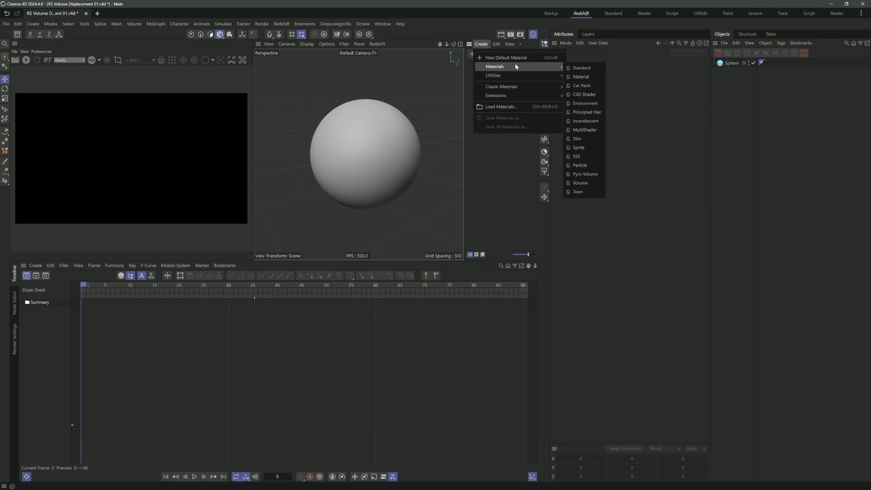
left_click(581, 68)
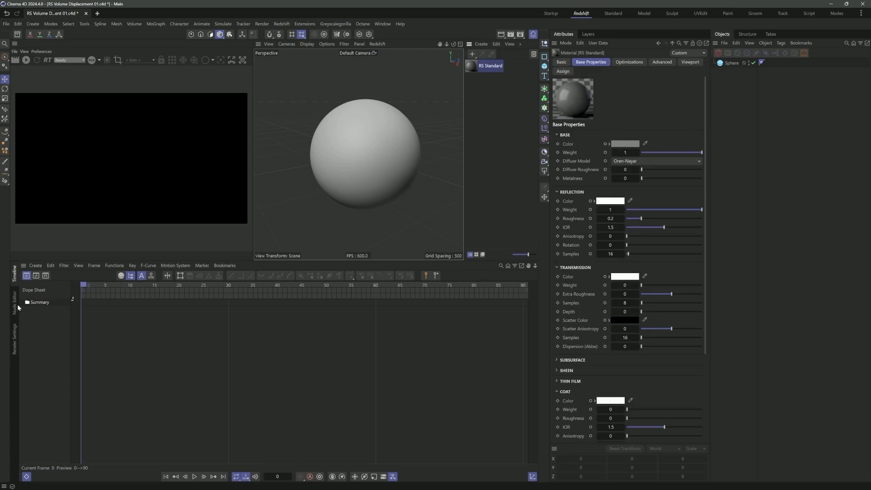
left_click(14, 302)
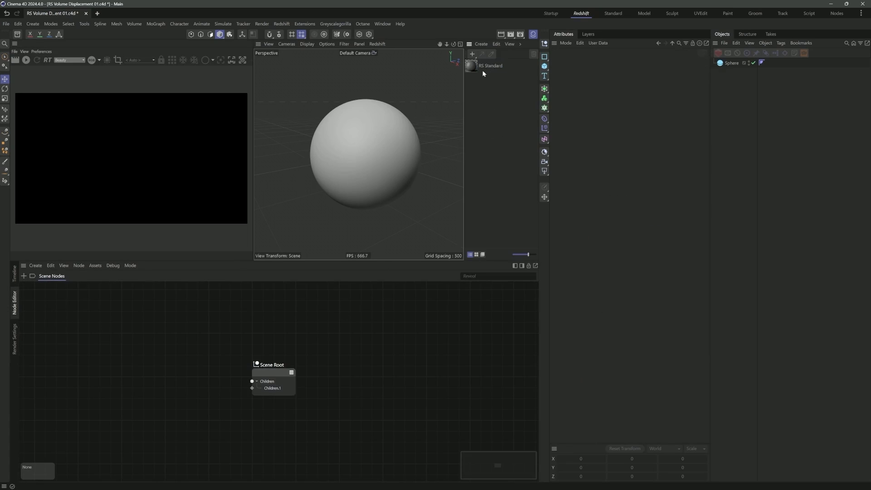
left_click(489, 66)
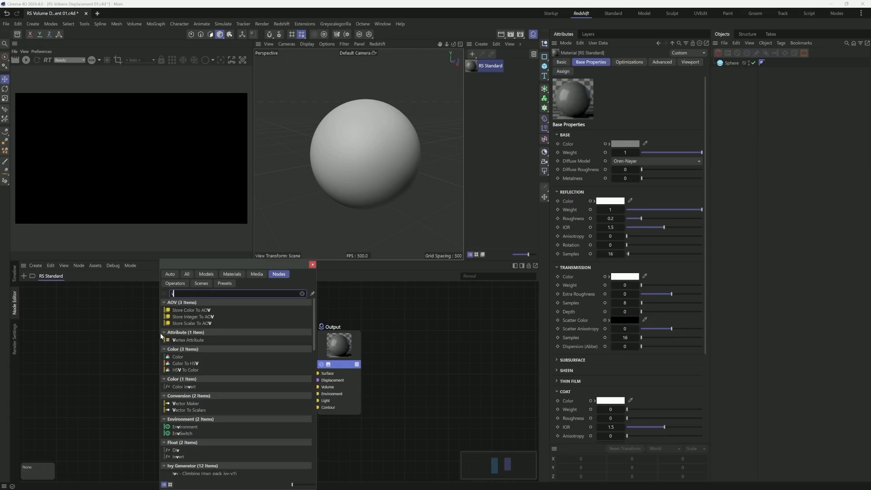
type("vol")
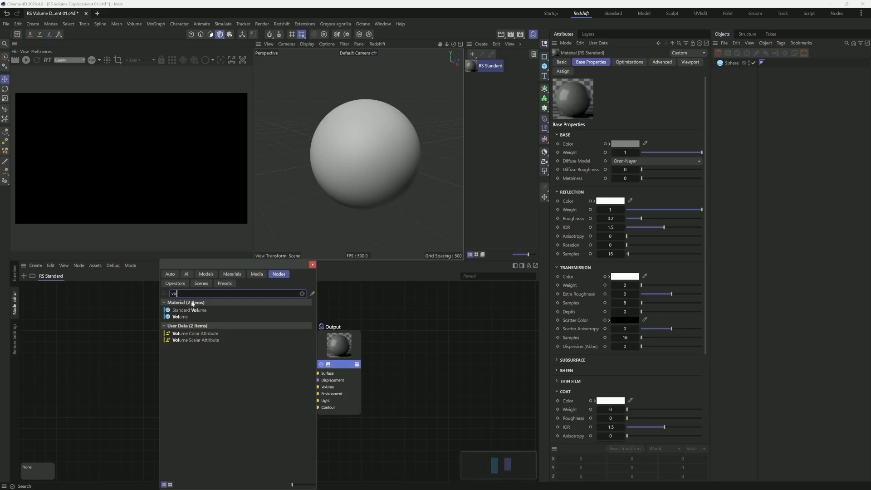
- Add a Standard Volume node, then create an RS Volume material and inspect its Volume and Output nodes
left_click(481, 43)
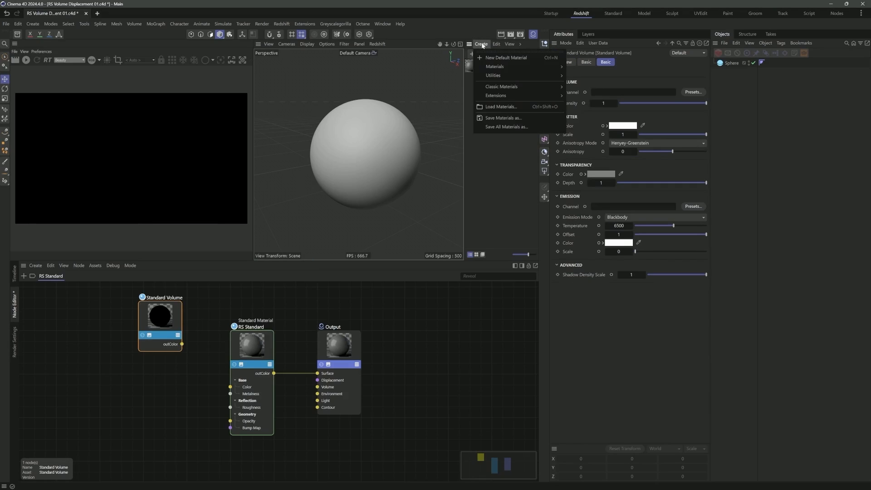
mouse_move(504, 58)
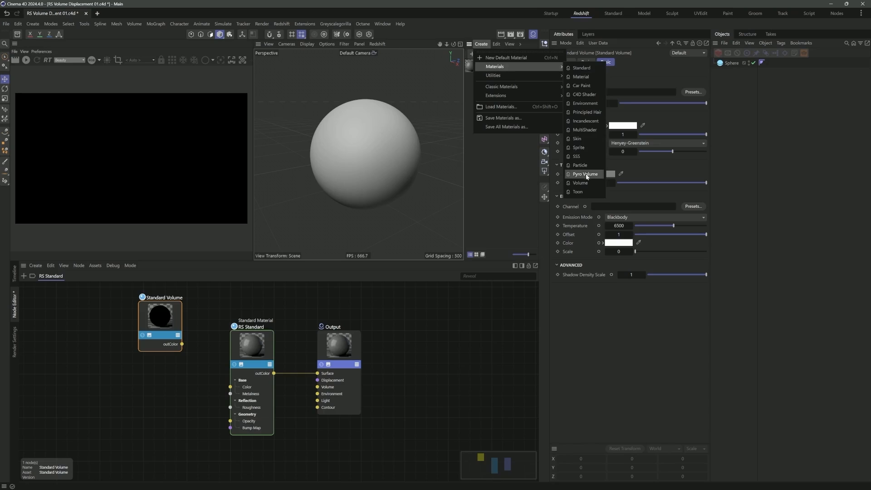
left_click(581, 182)
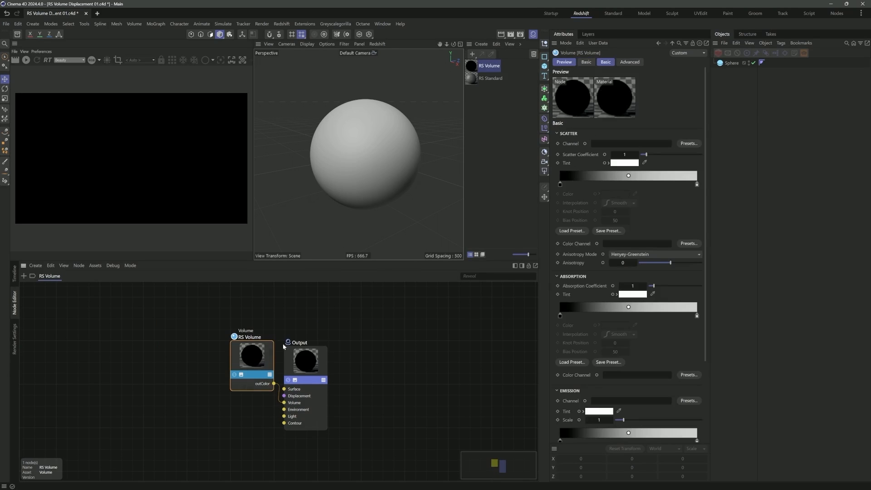
left_click(306, 356)
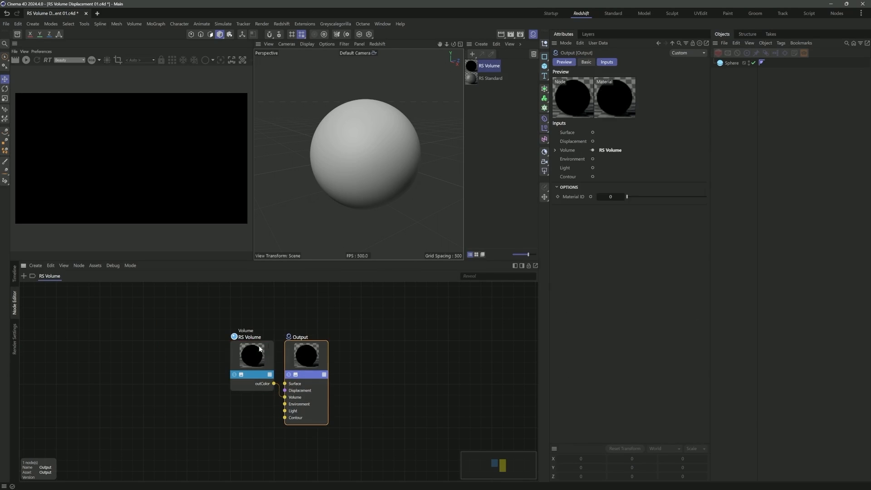
left_click(251, 357)
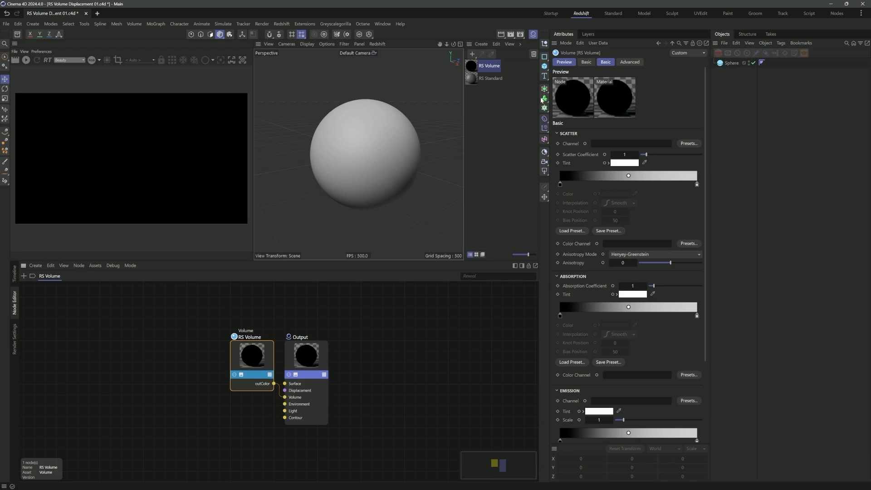
mouse_move(501, 92)
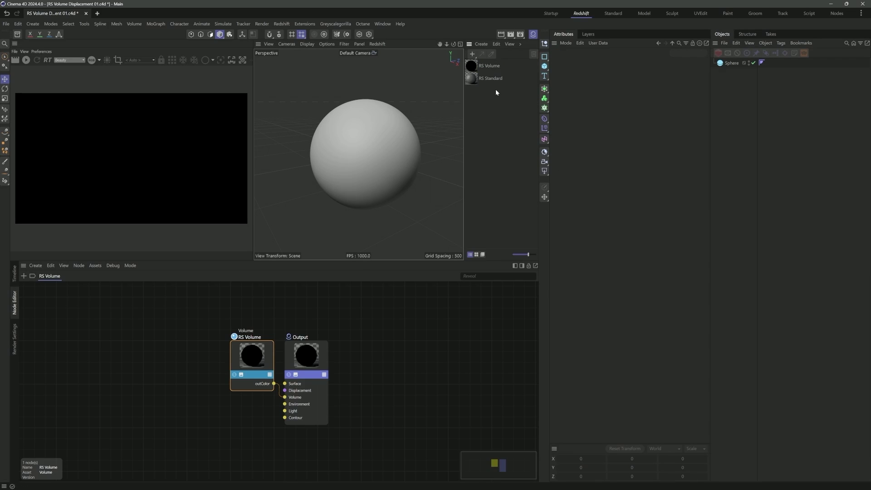
- Delete the RS Volume material, leaving only RS Standard with its Standard Volume wired to the Output
left_click(490, 78)
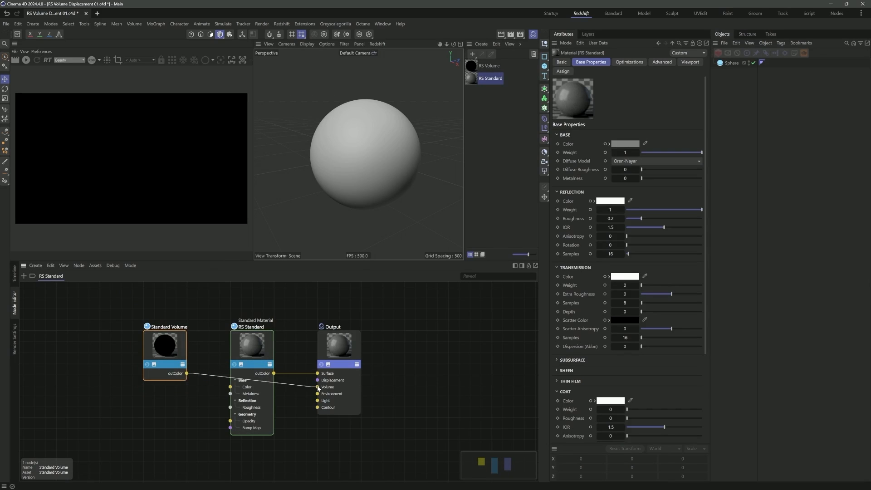
left_click(251, 345)
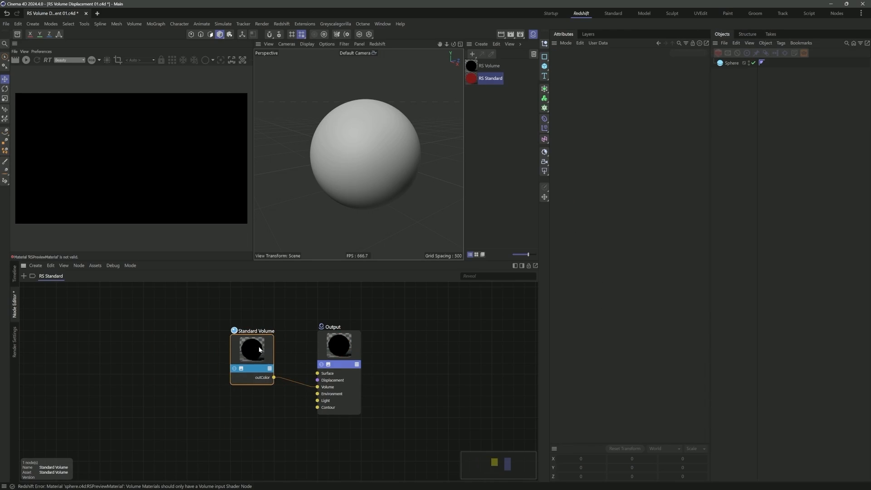
left_click(251, 345)
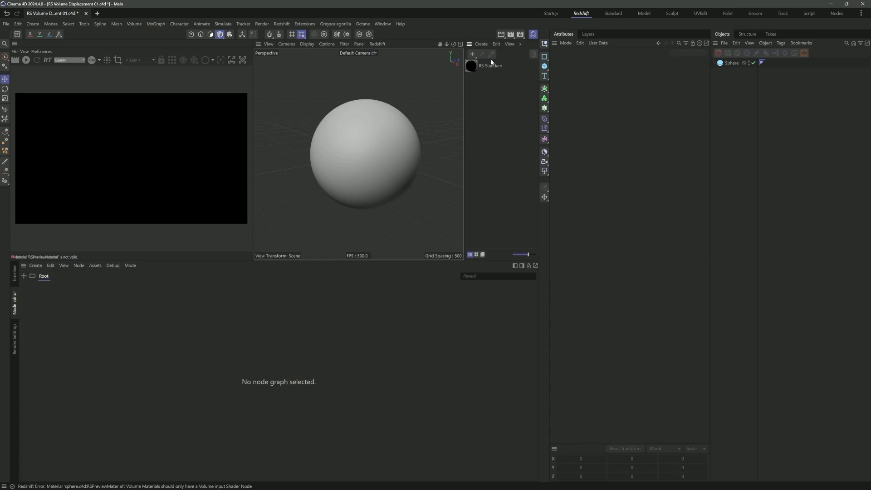
- Add an RS Area Light with Sphere area shape and intensity 500 to side-light the sphere
left_click(282, 24)
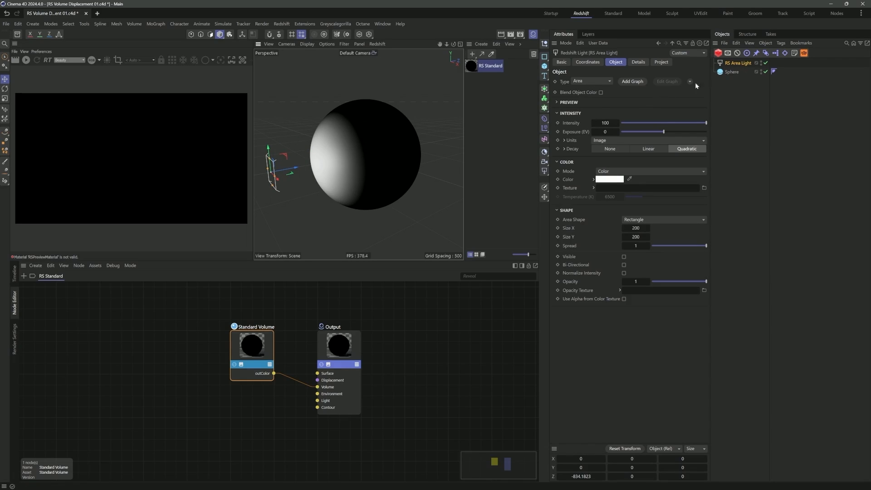
left_click(664, 220)
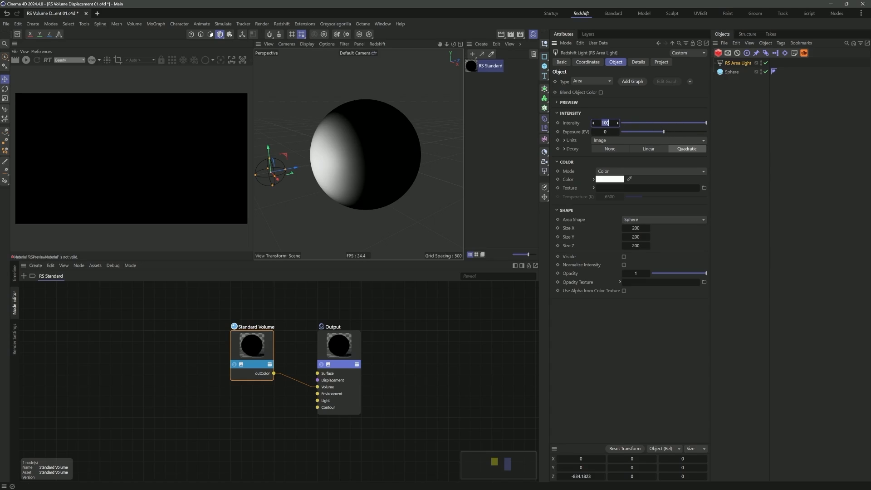
type("500")
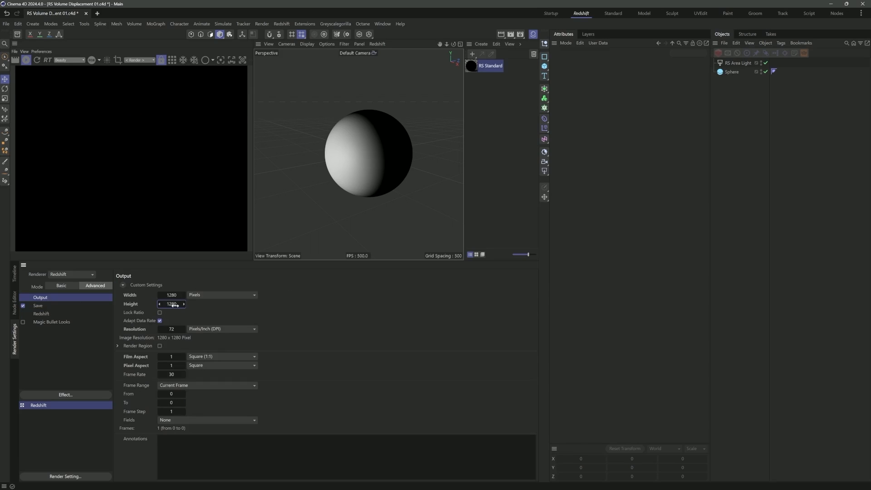
- Set a 1280 by 1280 render output and start the Redshift RT preview of the lit sphere
left_click(41, 313)
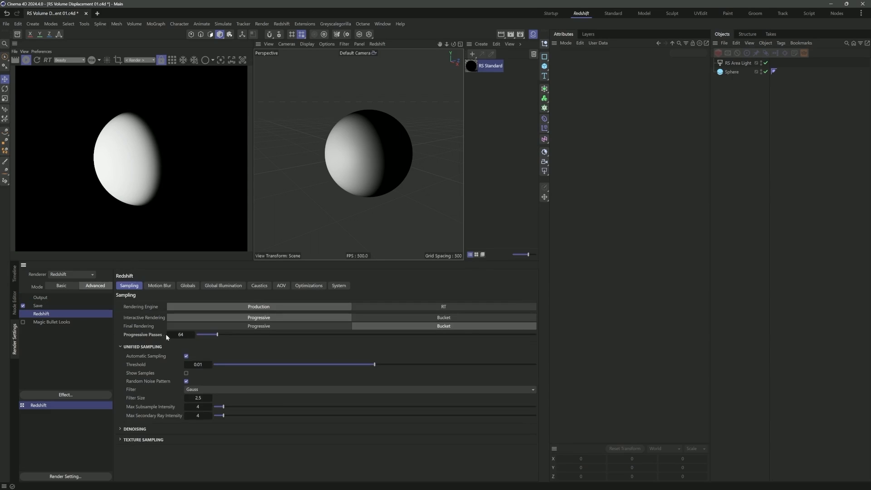
mouse_move(84, 261)
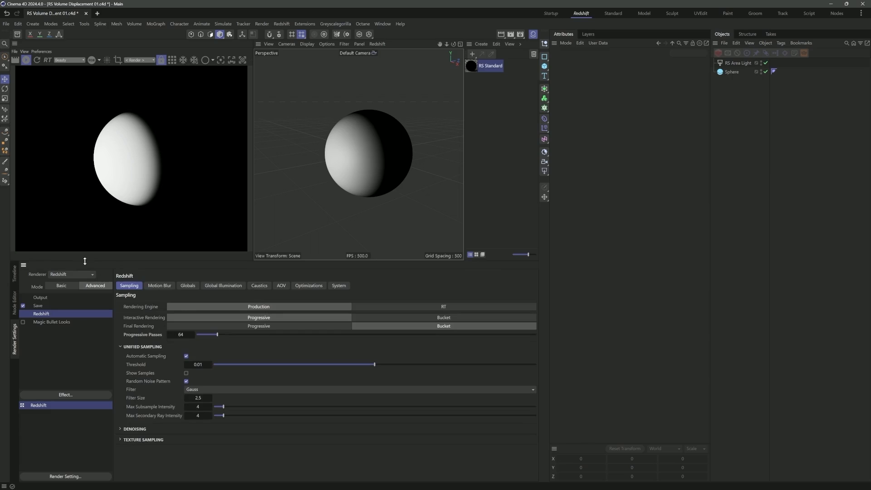
left_click(738, 63)
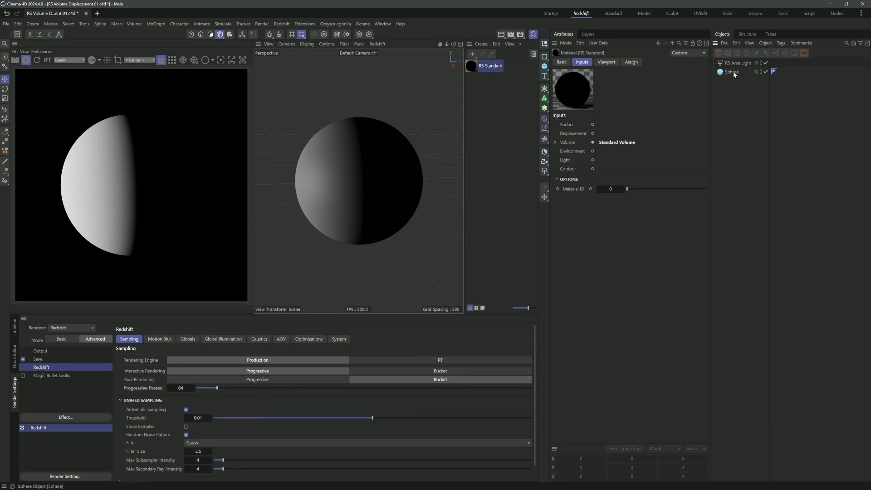
- Rename the sphere Planet and duplicate it as a second sphere named Atmo
left_click(731, 71)
type("Planet")
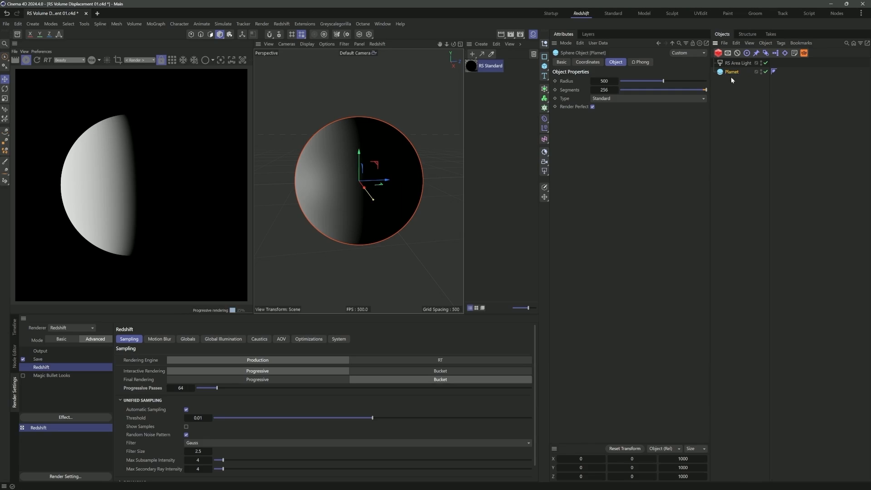
double_click(733, 70)
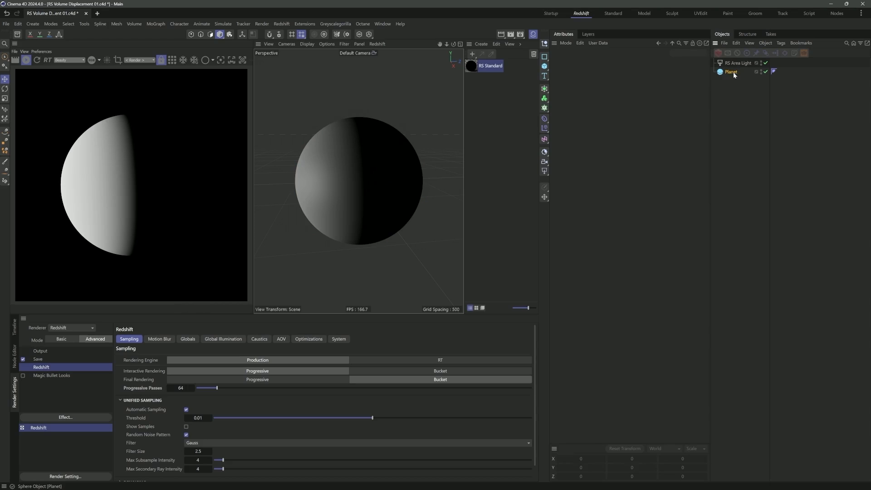
left_click(731, 72)
type("Atmo")
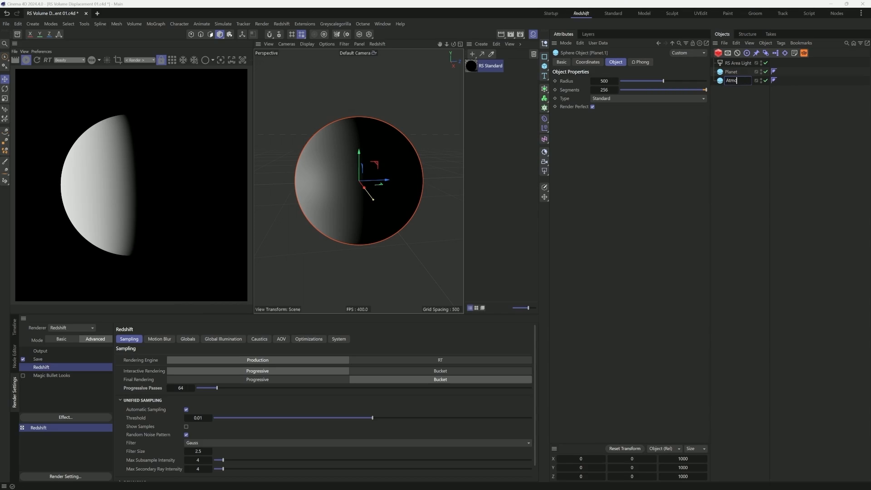
left_click(730, 71)
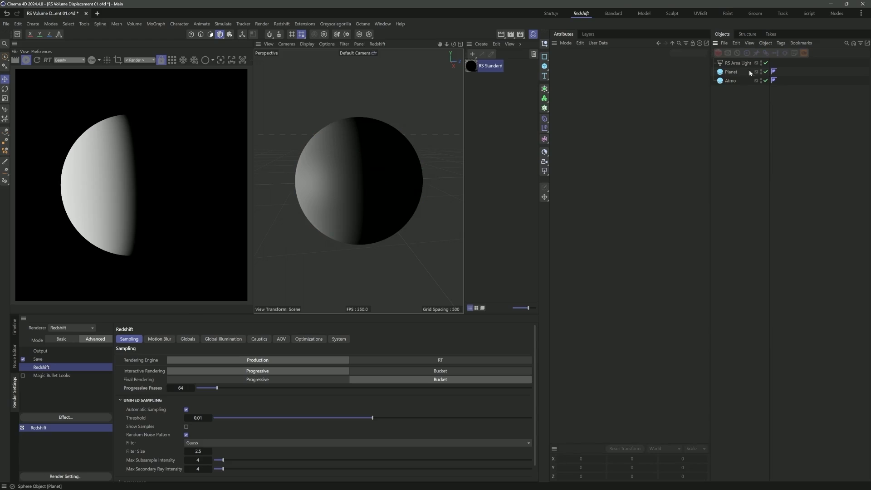
left_click(731, 81)
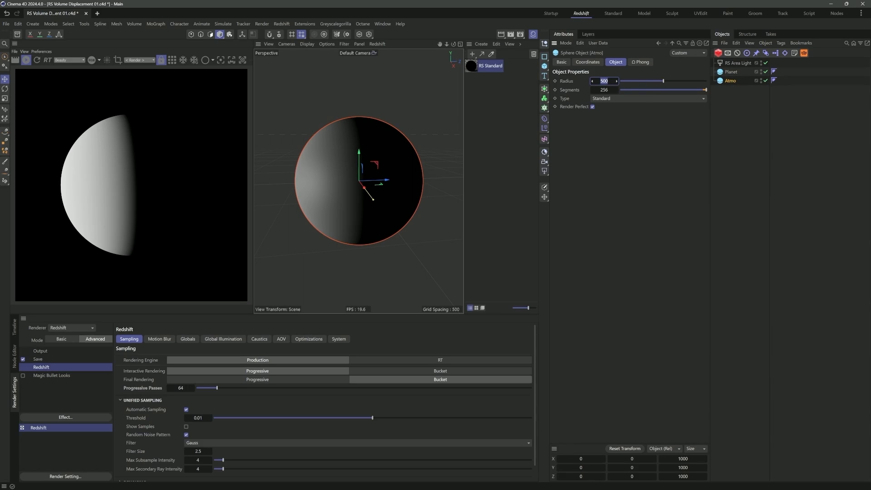
left_click(738, 63)
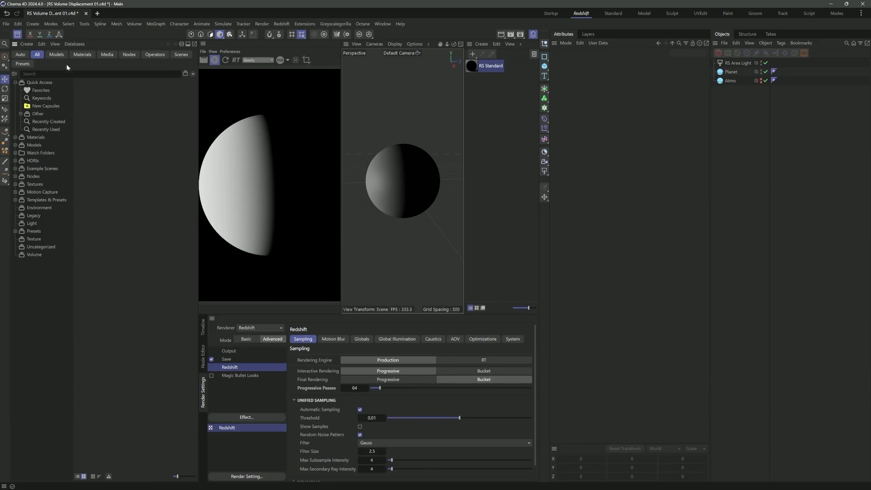
- Show the SA Studios CG EXOPLANETS Terrestrial 01 texture files as a list in the Asset Browser
left_click(382, 23)
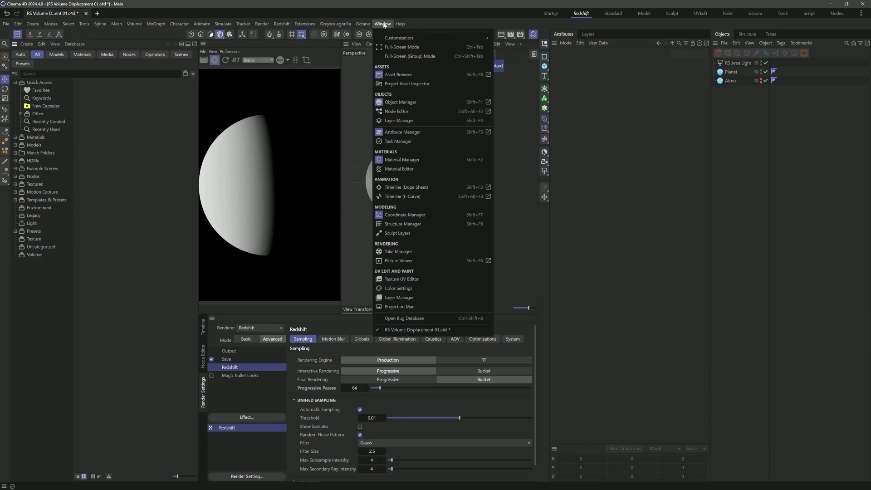
mouse_move(528, 245)
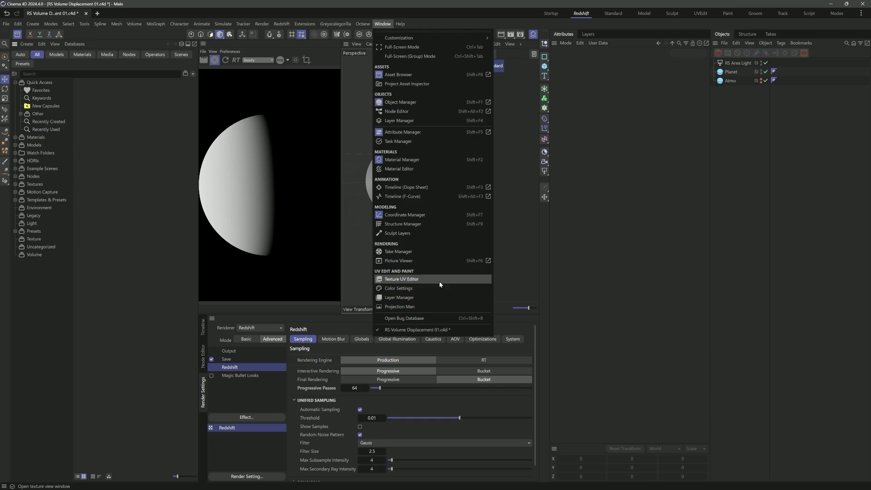
mouse_move(398, 75)
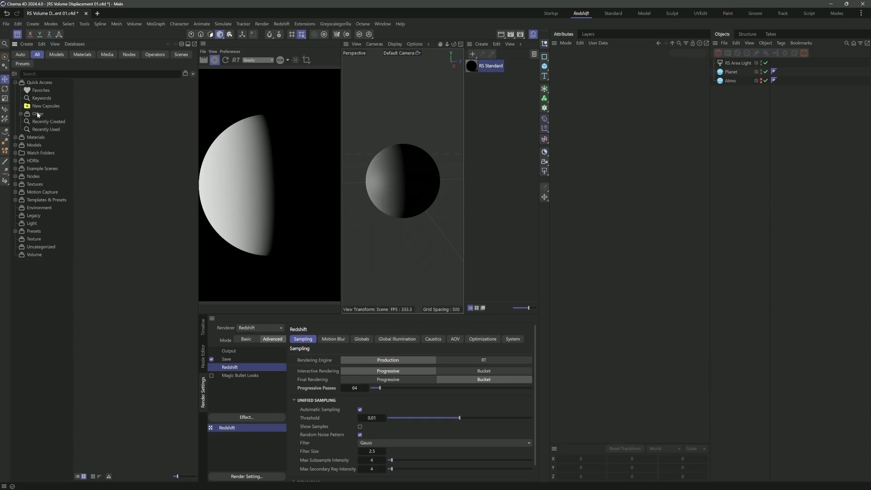
left_click(74, 43)
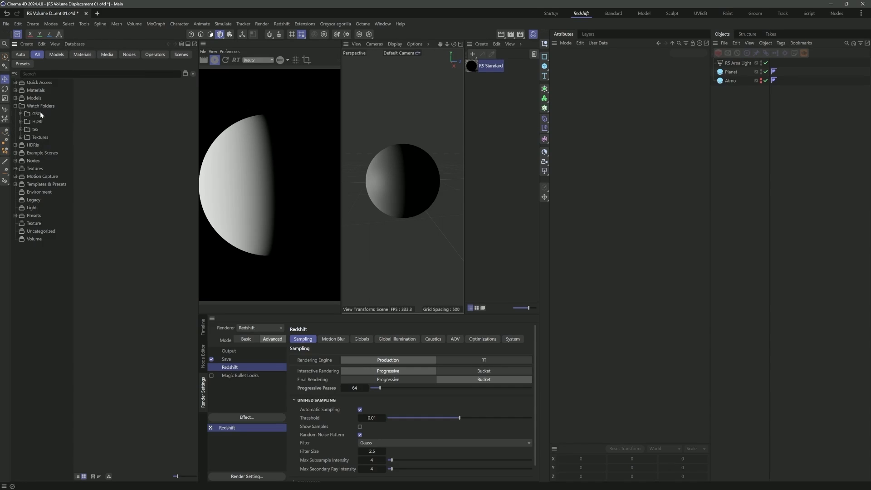
left_click(19, 137)
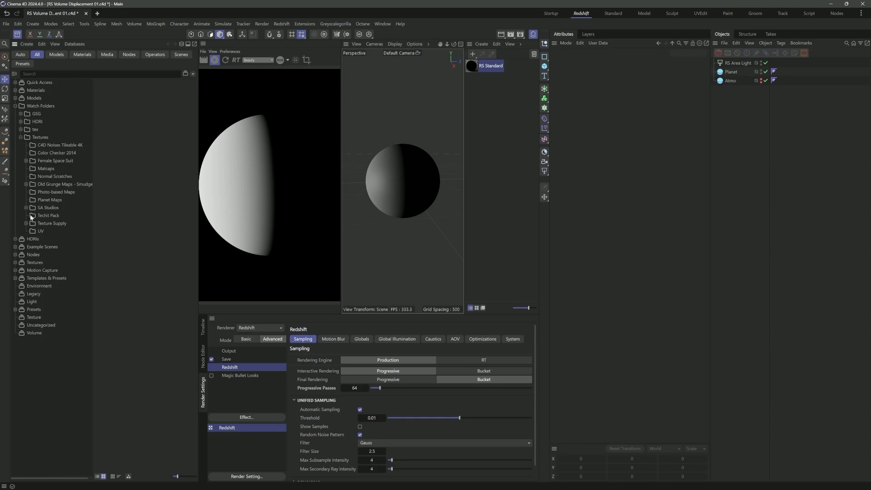
left_click(48, 207)
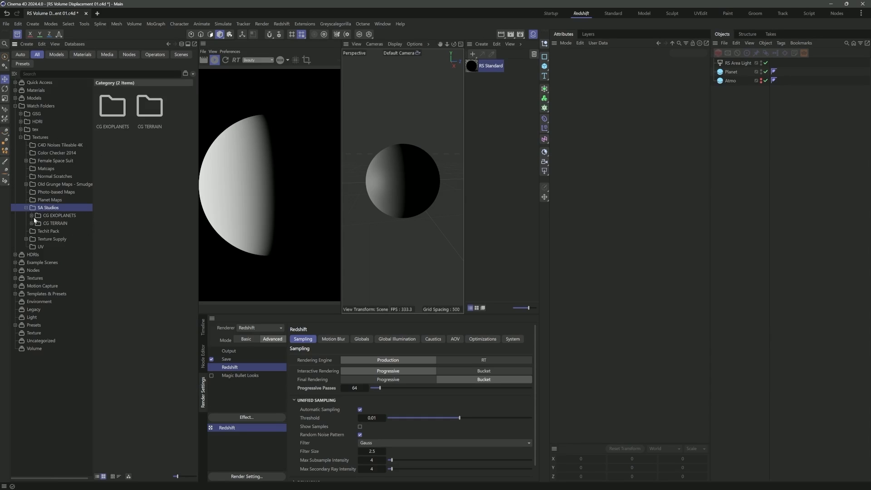
left_click(58, 216)
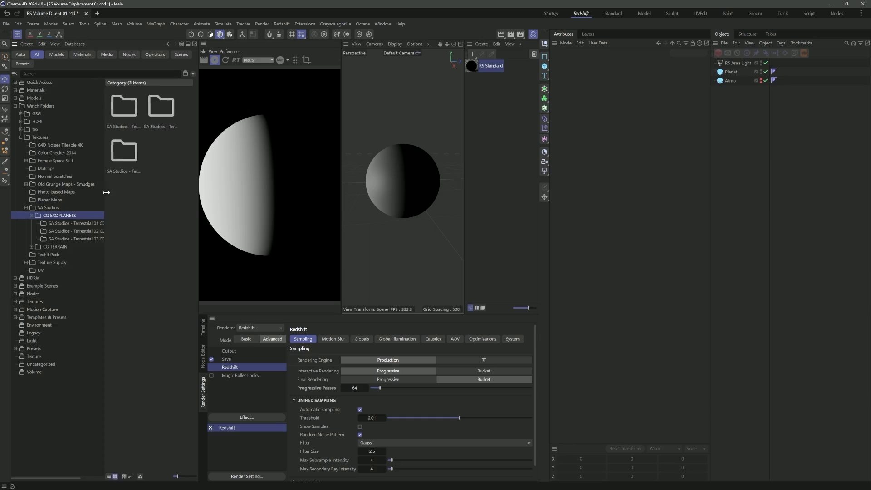
left_click(76, 223)
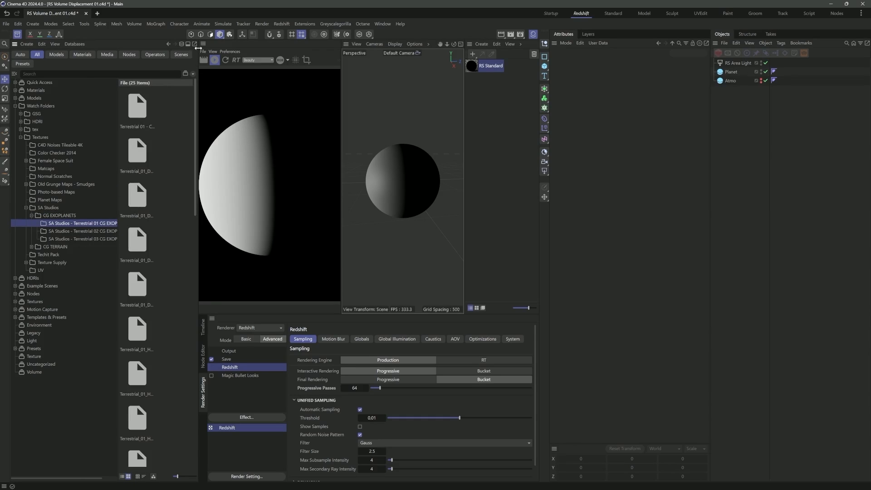
left_click(135, 477)
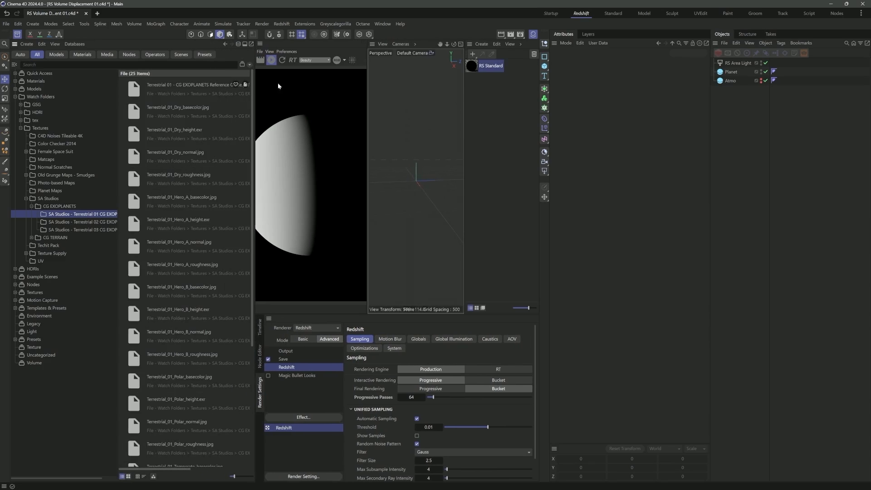
- Create material Mat and bring the Hero A basecolor, roughness and height maps in as texture nodes
left_click(481, 43)
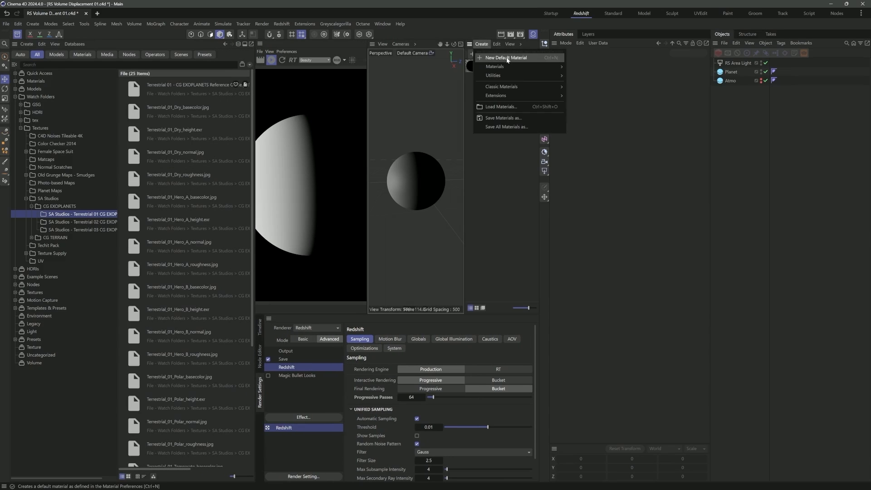
left_click(503, 57)
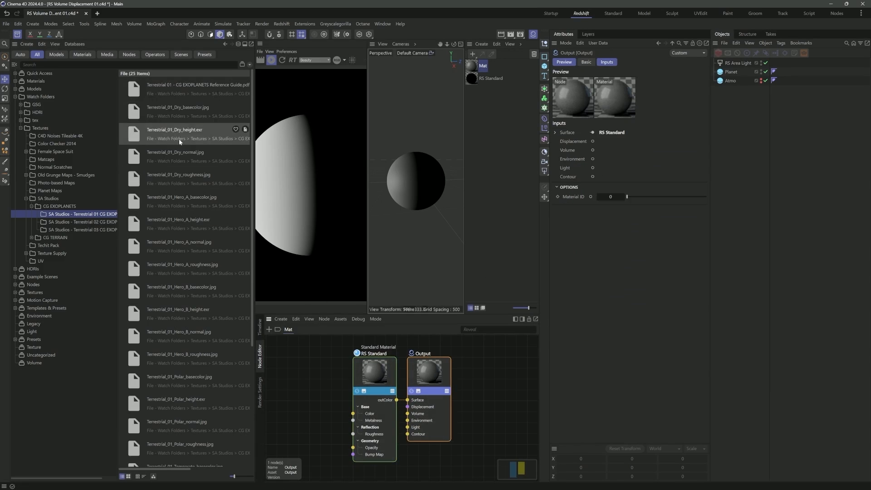
scroll("down", 3)
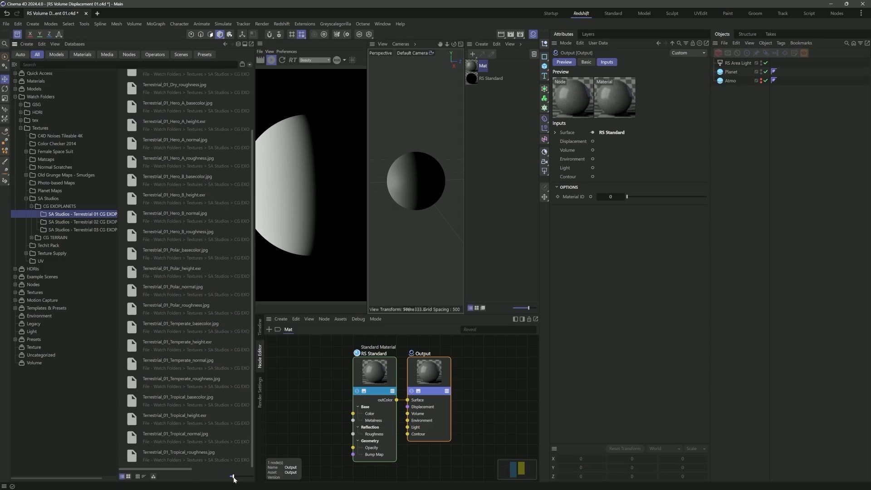
scroll("up", 3)
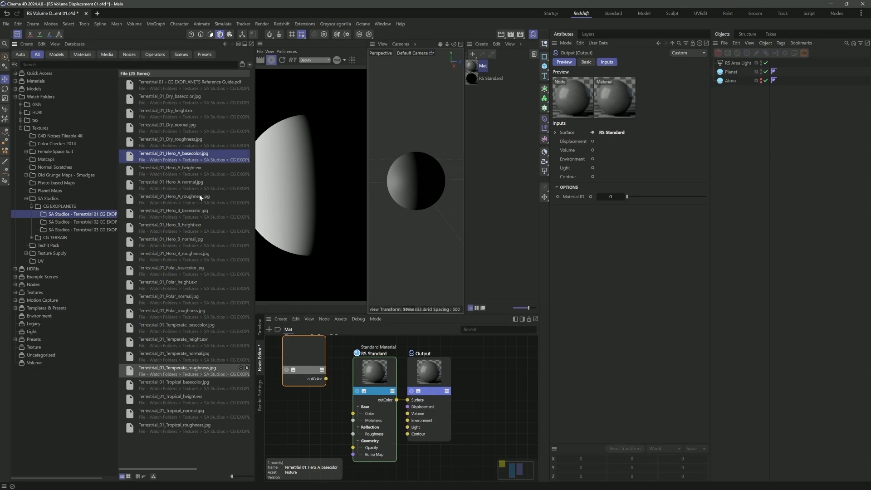
left_click(173, 171)
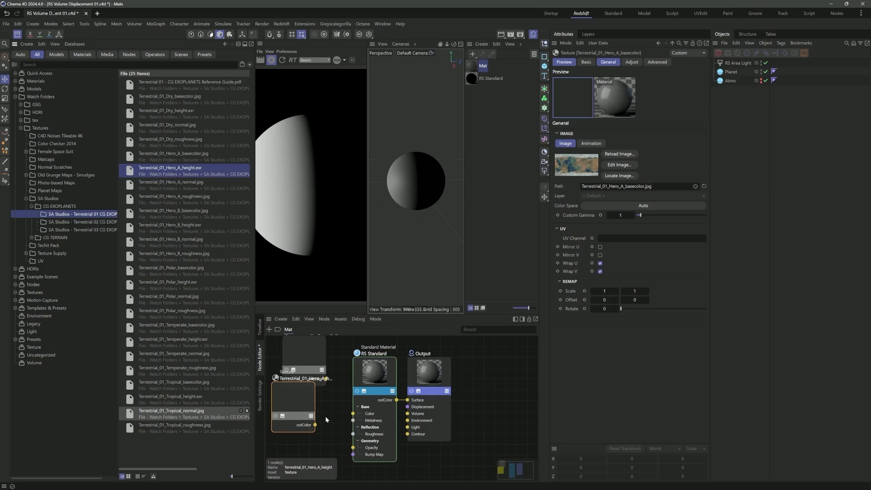
mouse_move(250, 278)
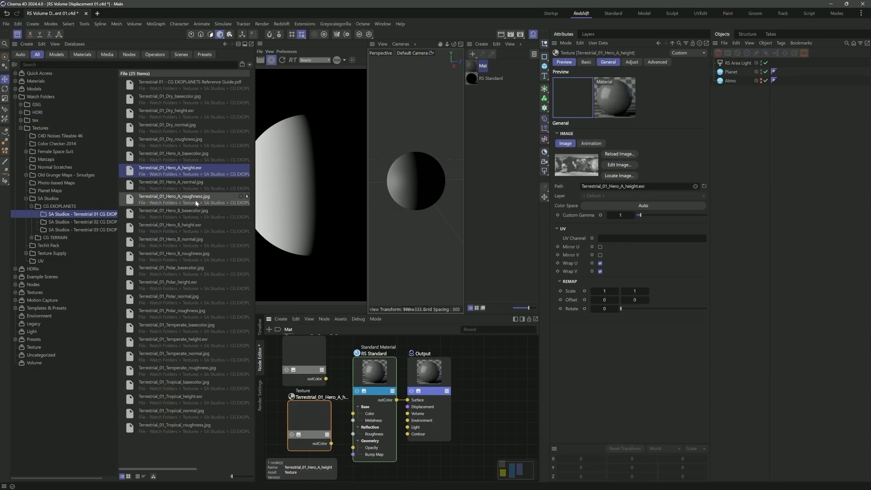
left_click(175, 199)
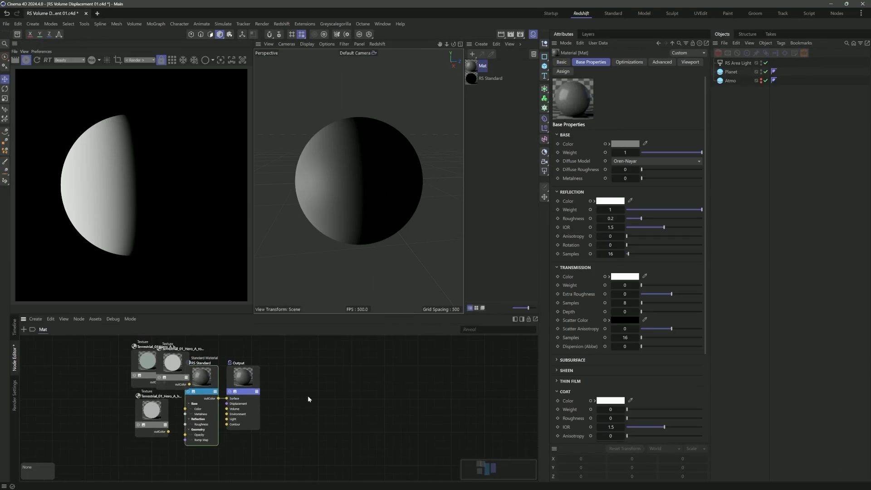
- Wire basecolor into Color, add a Bump Map node via 'bump' search, and select the roughness texture
left_click(238, 455)
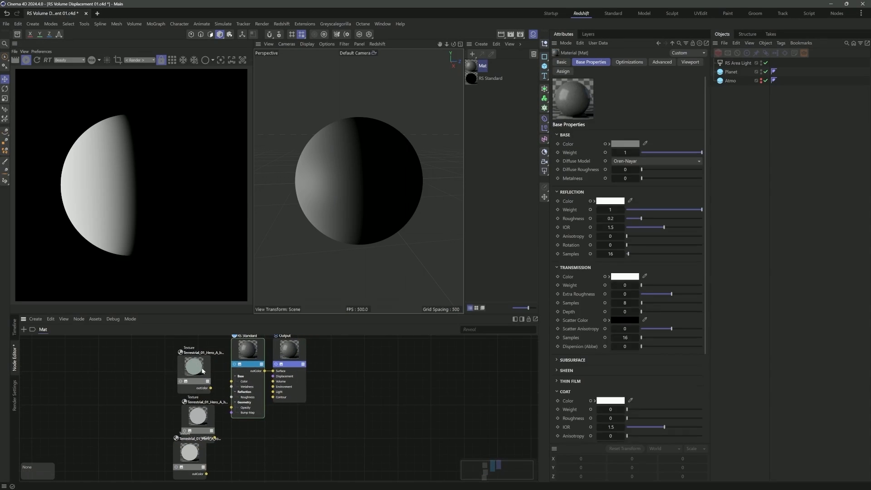
left_click(193, 366)
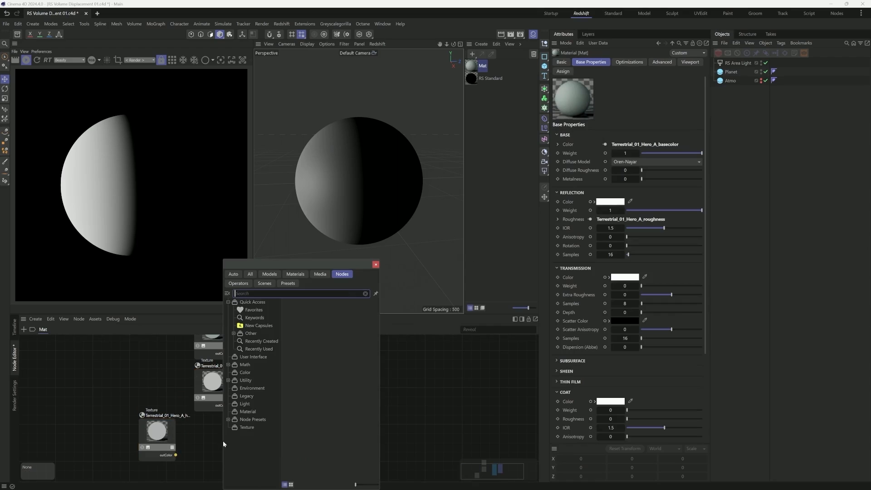
type("bump")
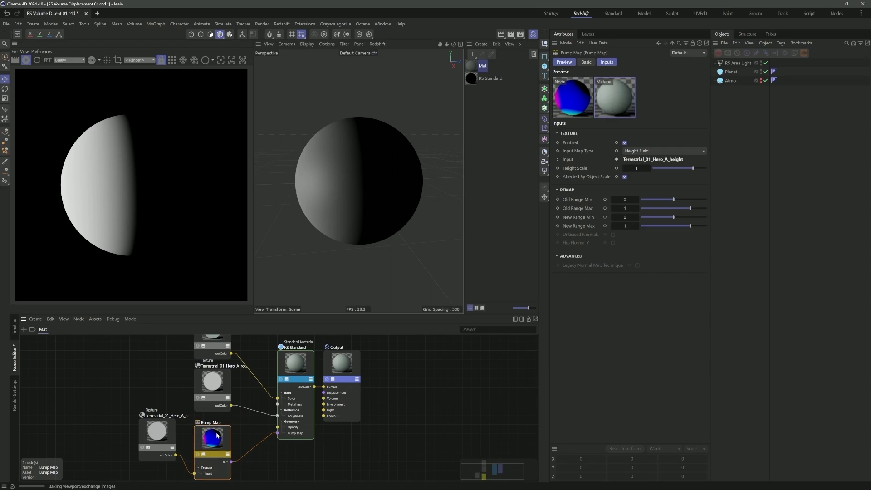
left_click(212, 383)
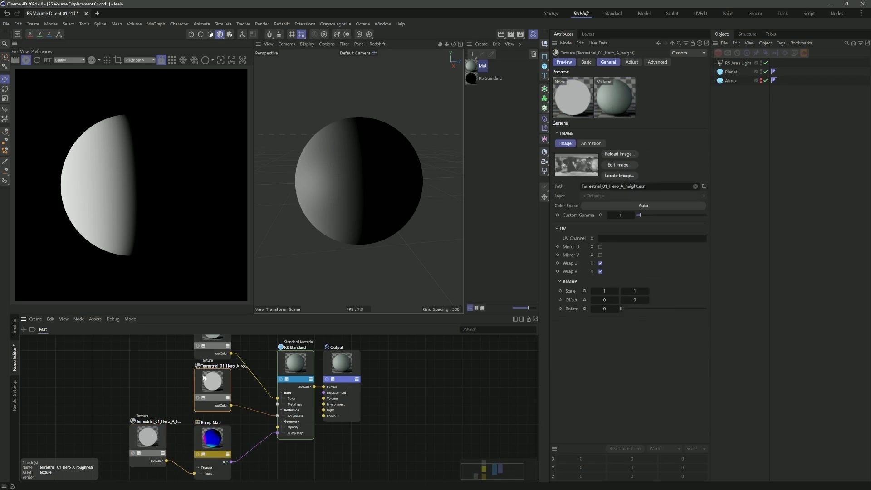
- Set colour spaces on the roughness, basecolor (sRGB) and height Texture nodes
left_click(642, 206)
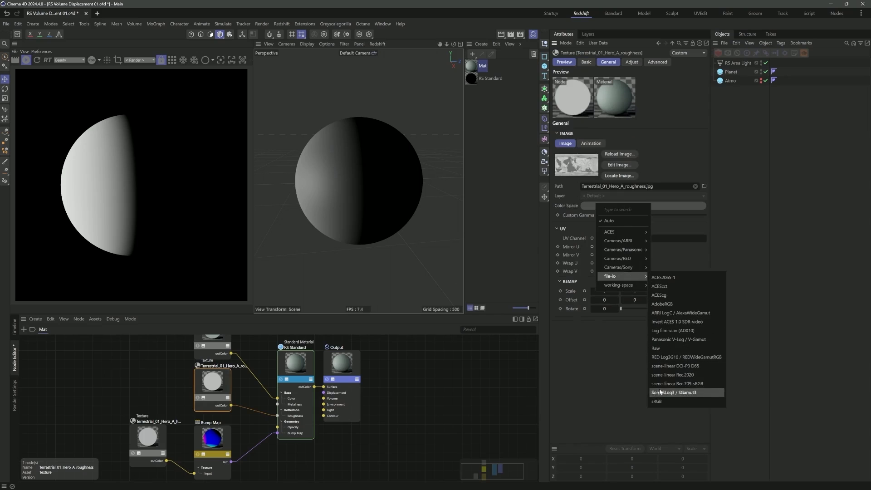
left_click(655, 348)
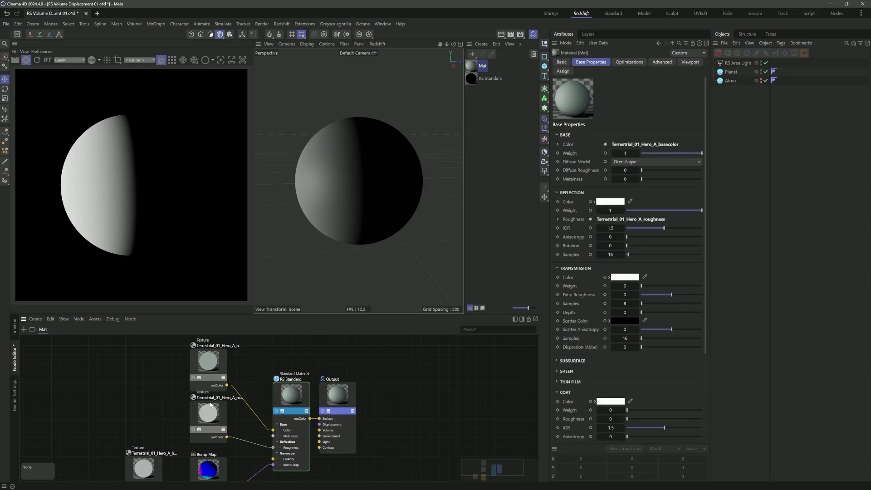
left_click(208, 361)
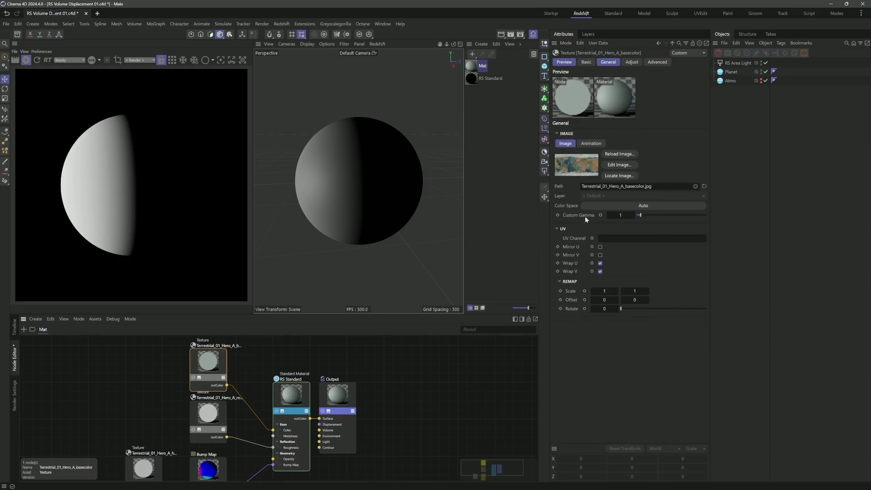
left_click(642, 206)
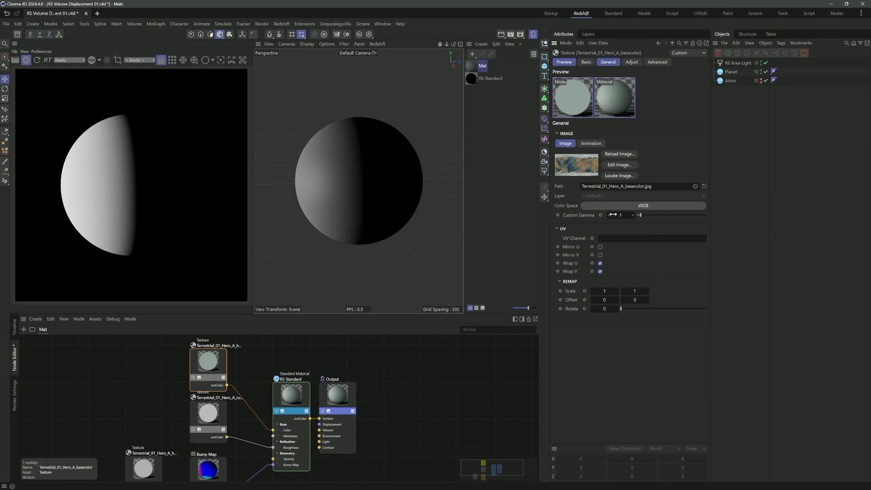
left_click(642, 206)
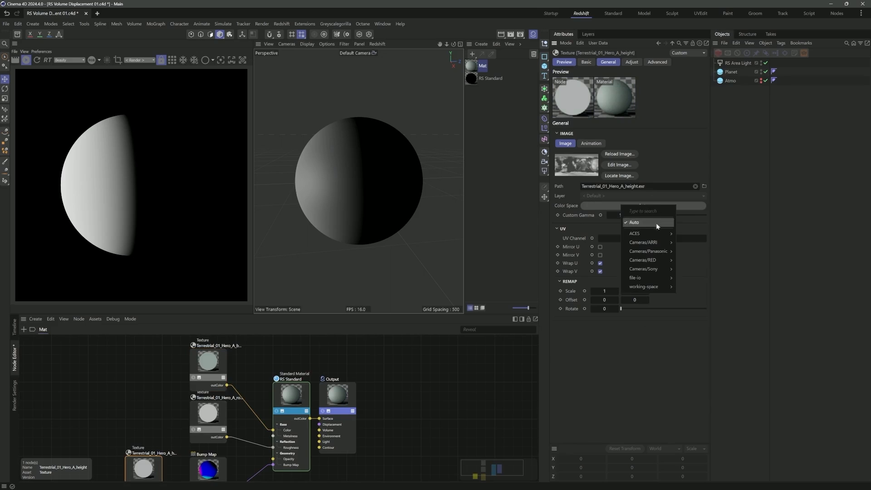
left_click(642, 206)
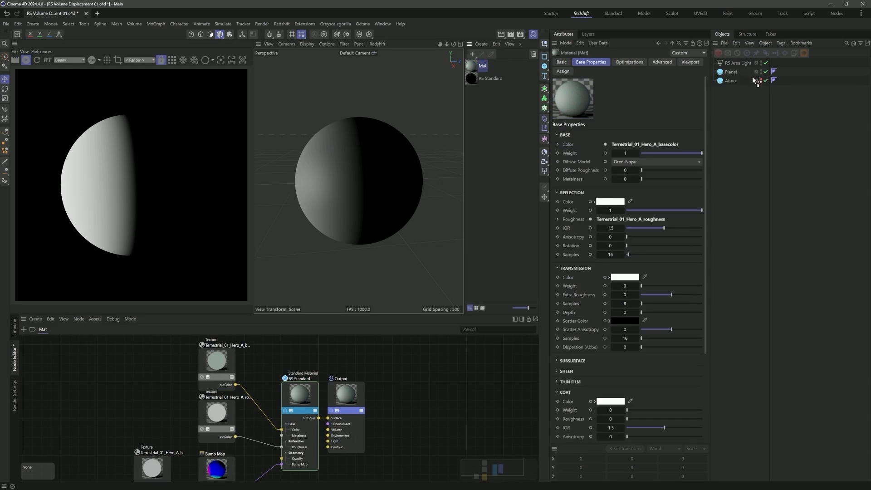
- Apply the Mat material to the Planet sphere and review the basecolor texture
left_click(217, 360)
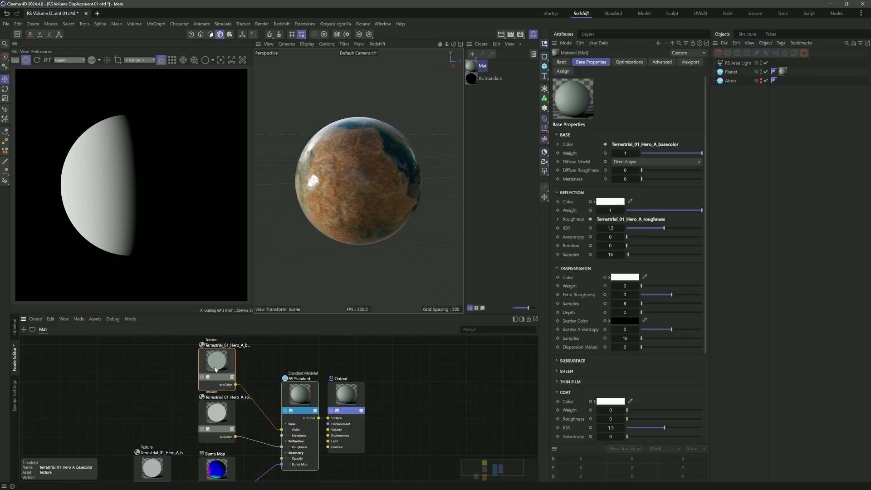
left_click(217, 360)
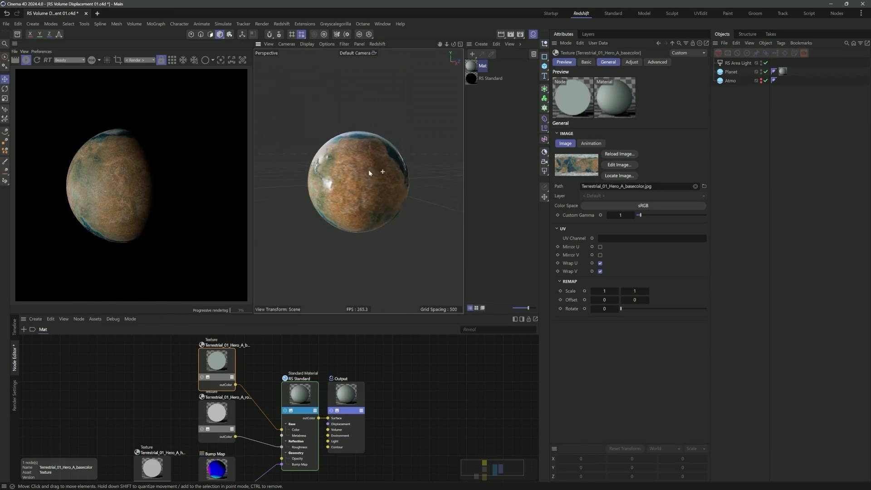
- Select the Planet sphere and show its Object properties while Redshift updates
left_click(732, 72)
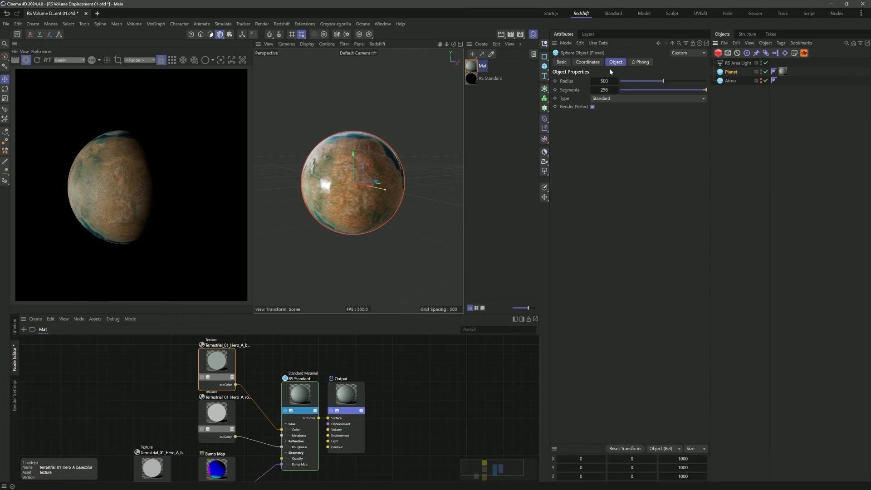
left_click(587, 61)
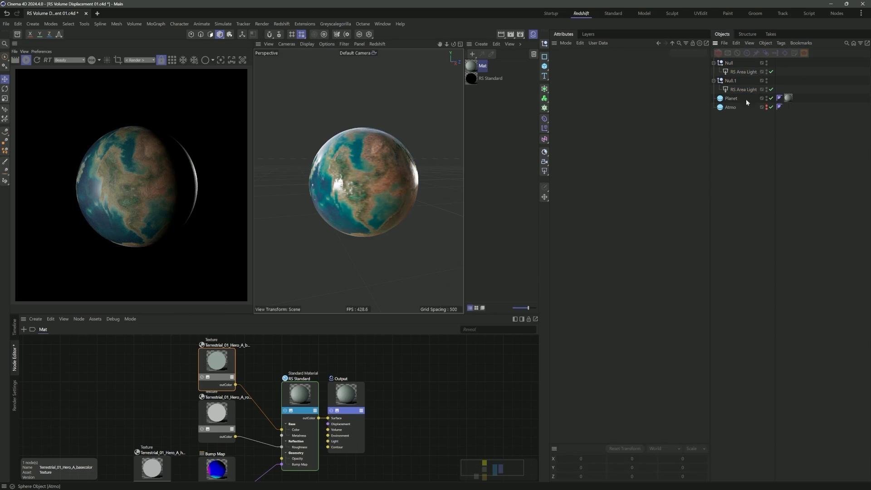
- Check the second RS Area Light's position at Z -4890 behind the planet
left_click(744, 90)
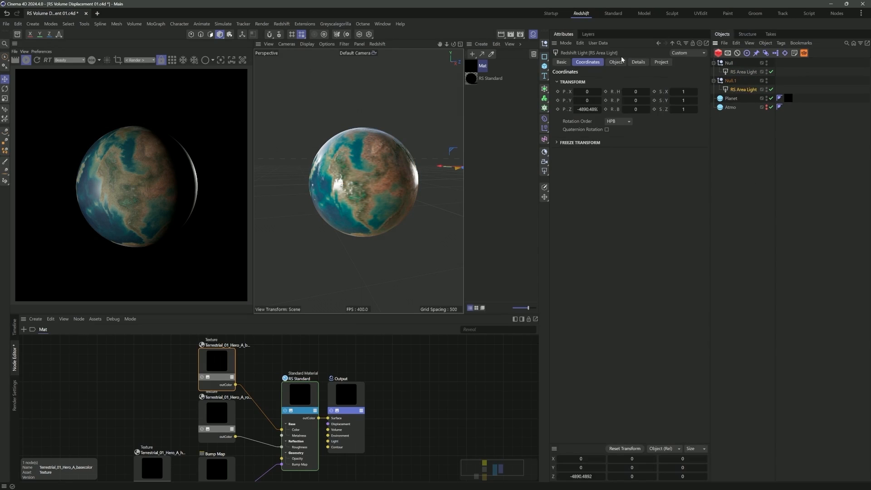
left_click(615, 61)
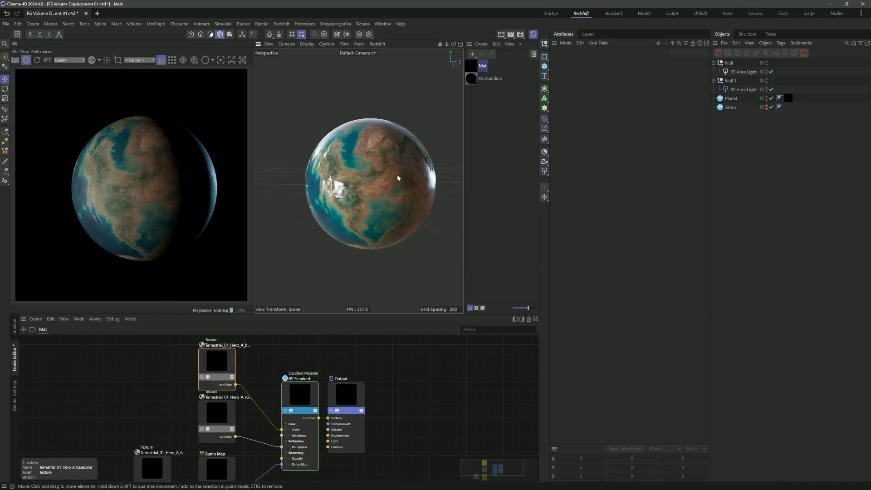
left_click(544, 161)
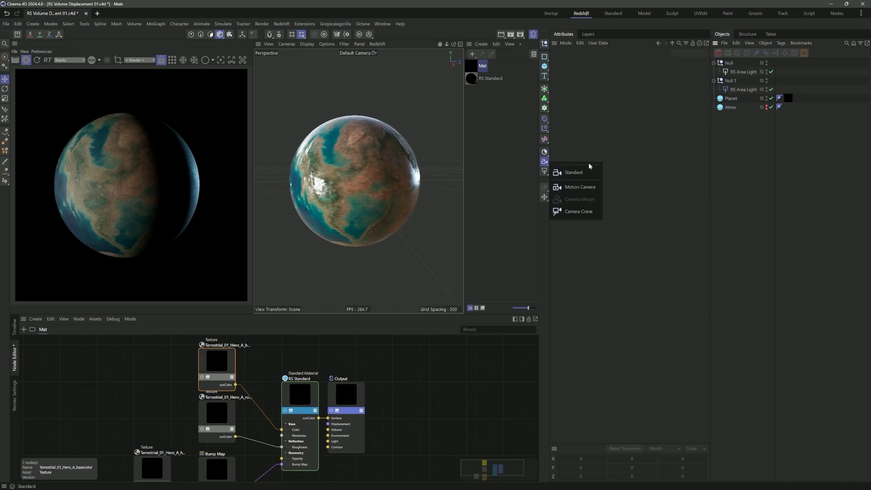
- Create a Standard RS Camera and view the planet through it
left_click(572, 173)
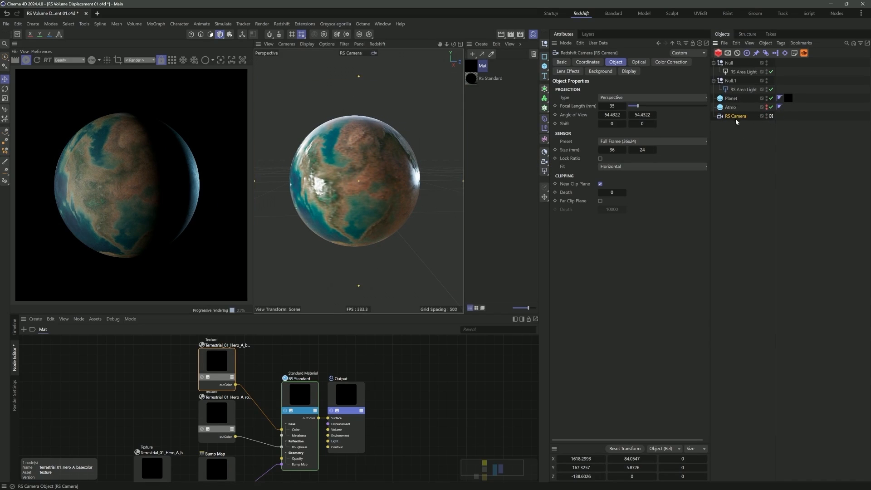
triple_click(613, 106)
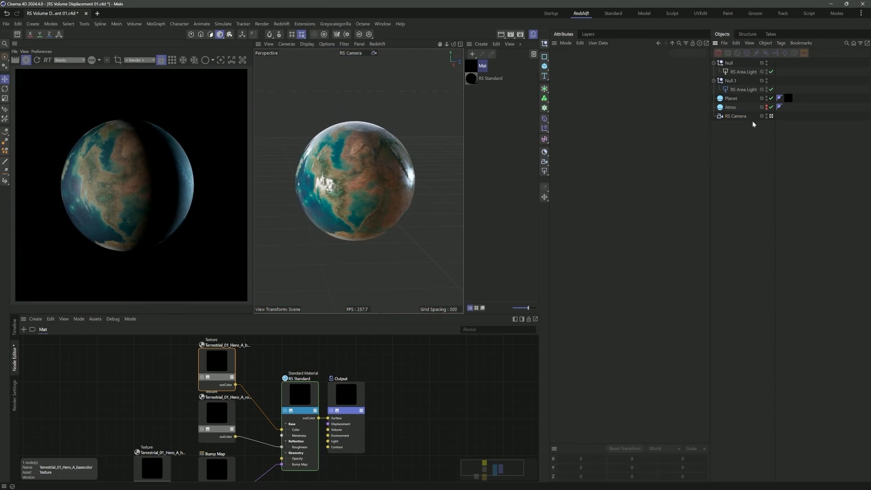
left_click(743, 72)
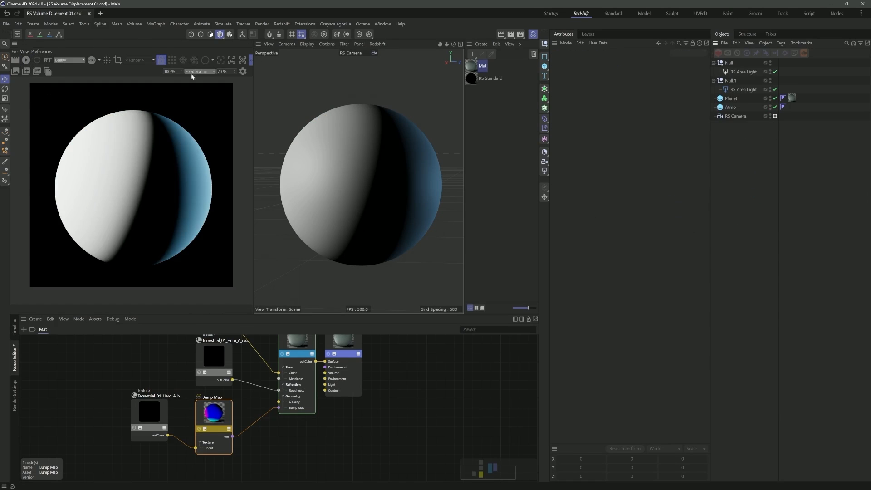
- Add a Volume Builder and nest the Atmo sphere inside it
left_click(544, 99)
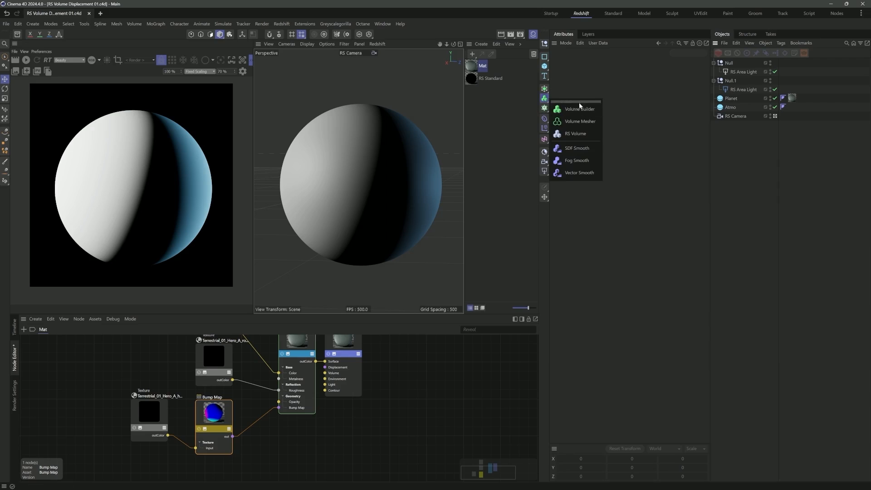
left_click(580, 108)
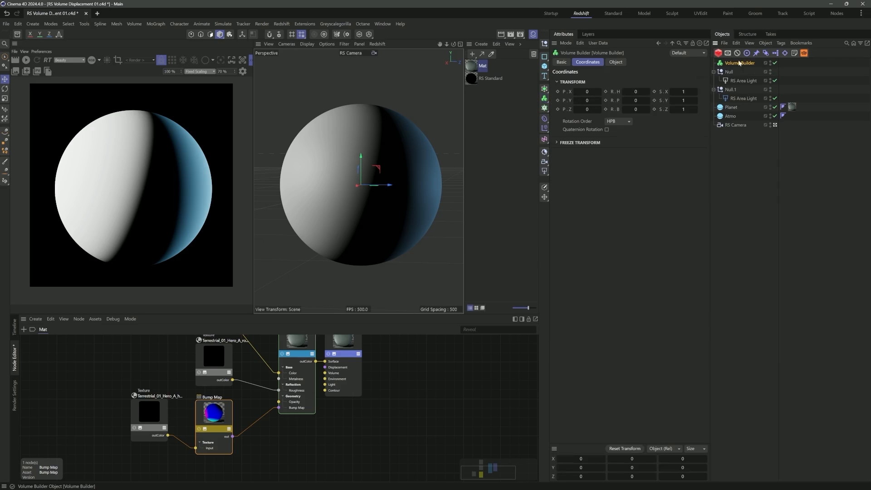
left_click(731, 115)
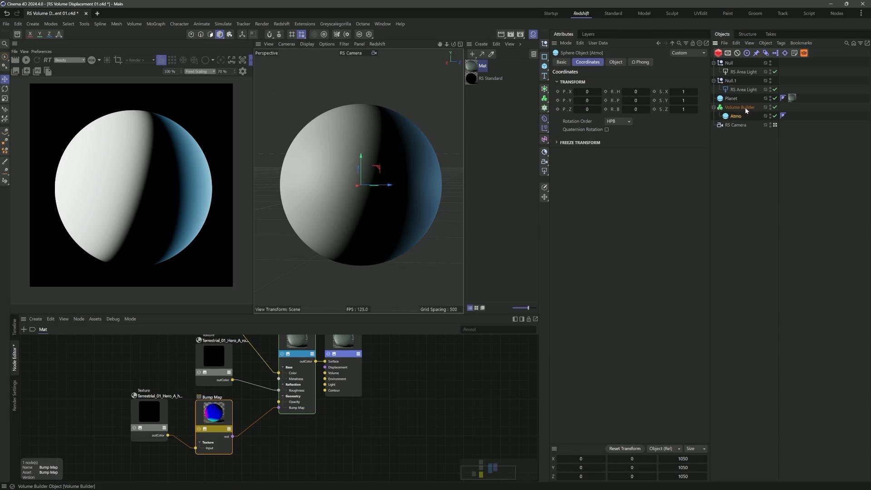
left_click(737, 116)
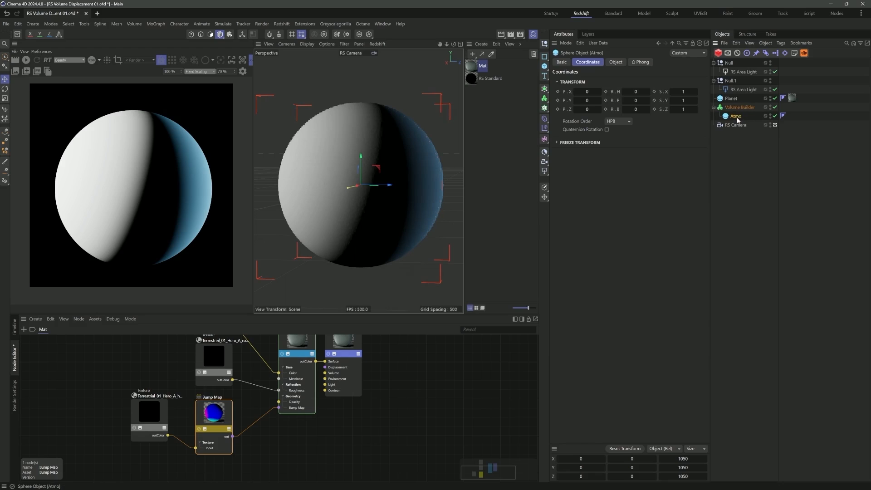
left_click(739, 107)
type("Atmo")
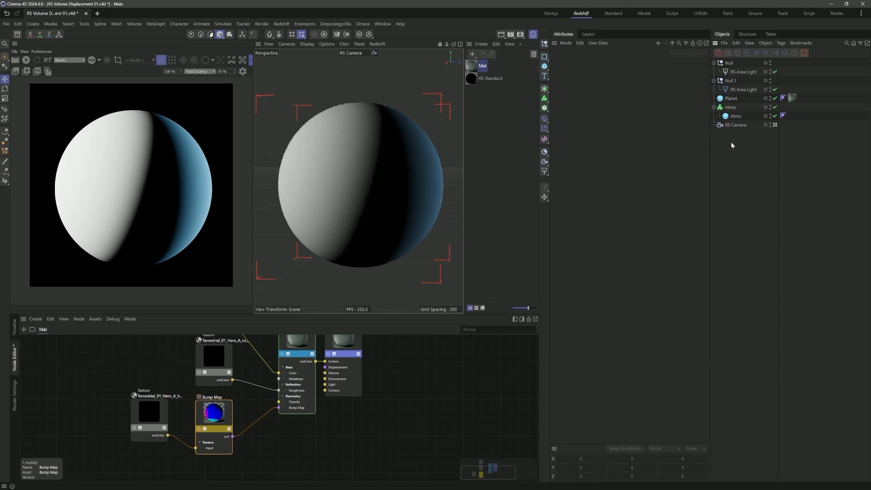
- Review the Atmo builder's voxel settings and child sphere, then select the volume material
left_click(737, 116)
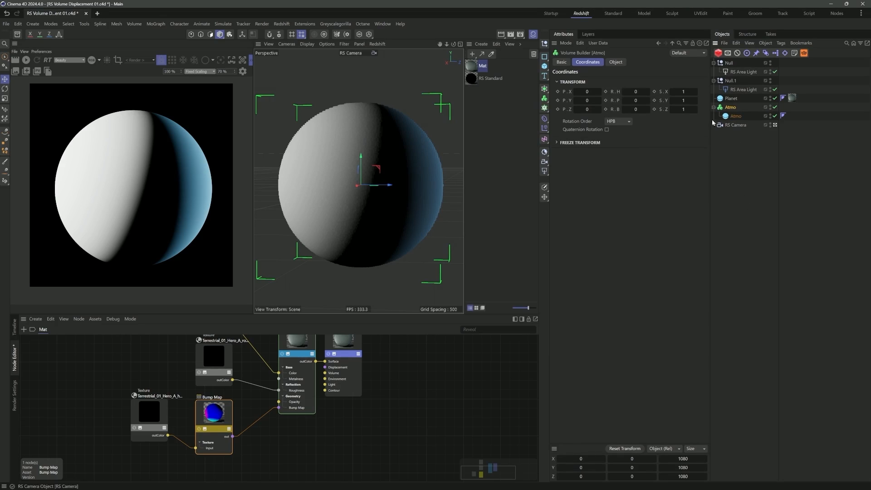
left_click(615, 62)
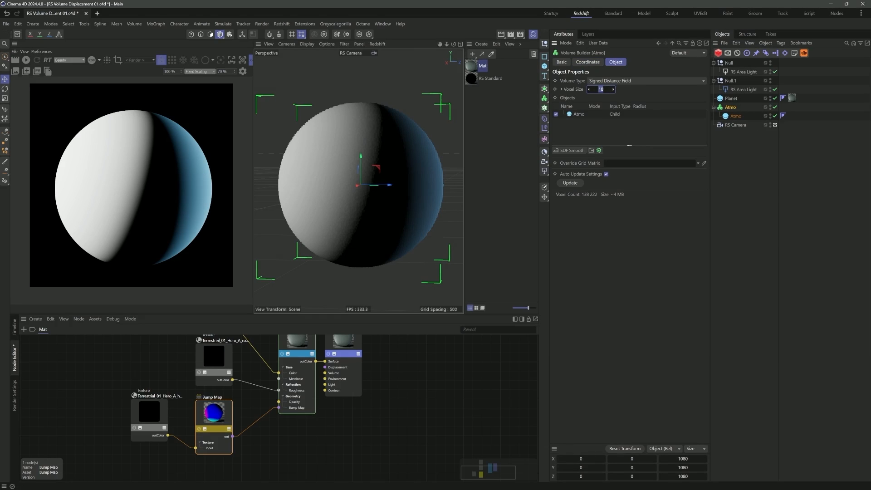
left_click(737, 116)
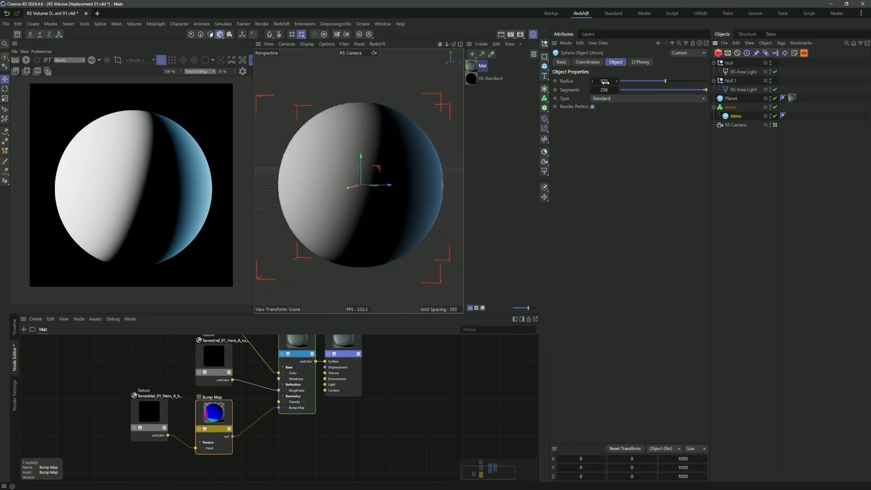
left_click(737, 115)
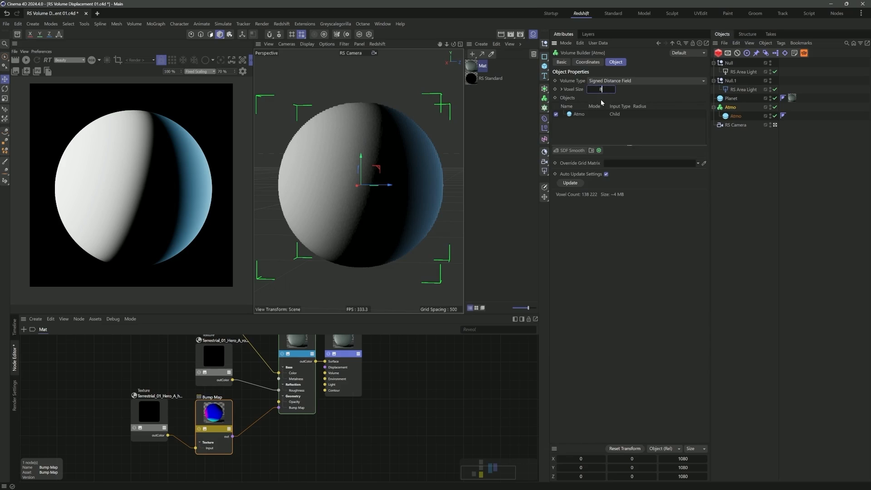
left_click(490, 78)
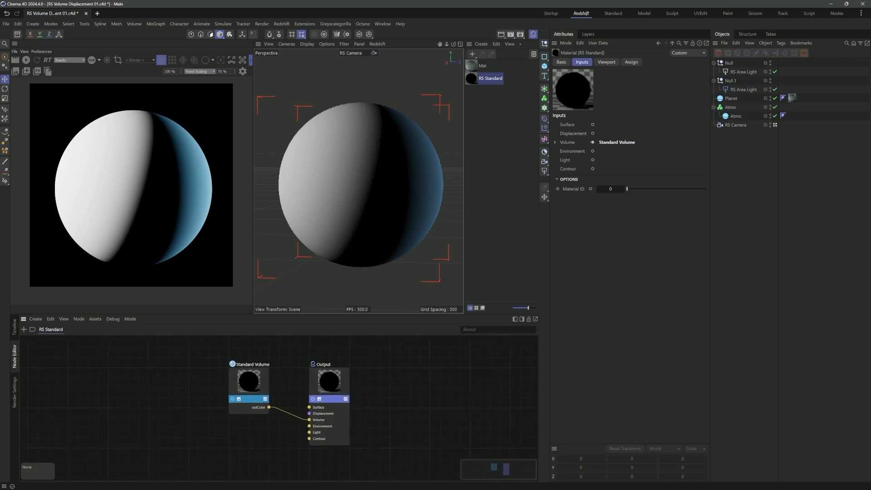
- Apply the RS Standard volume material to Atmo with its Standard Volume channel set to Atmo
left_click(249, 382)
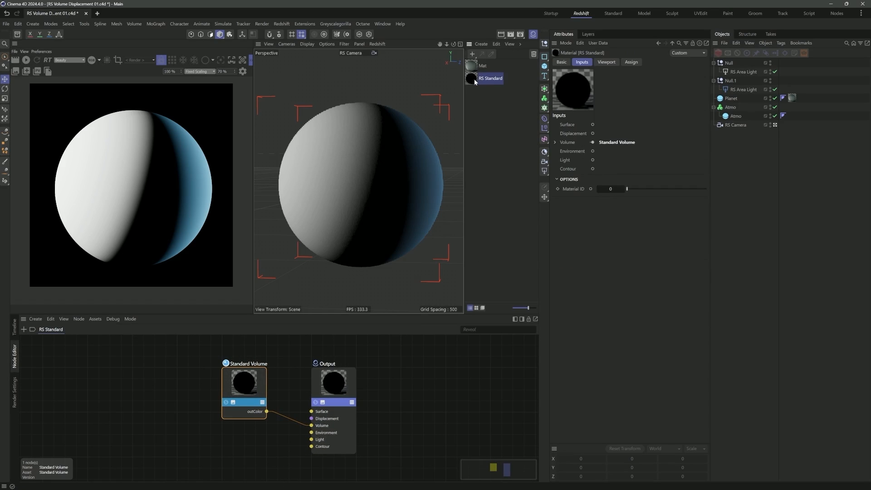
left_click(784, 98)
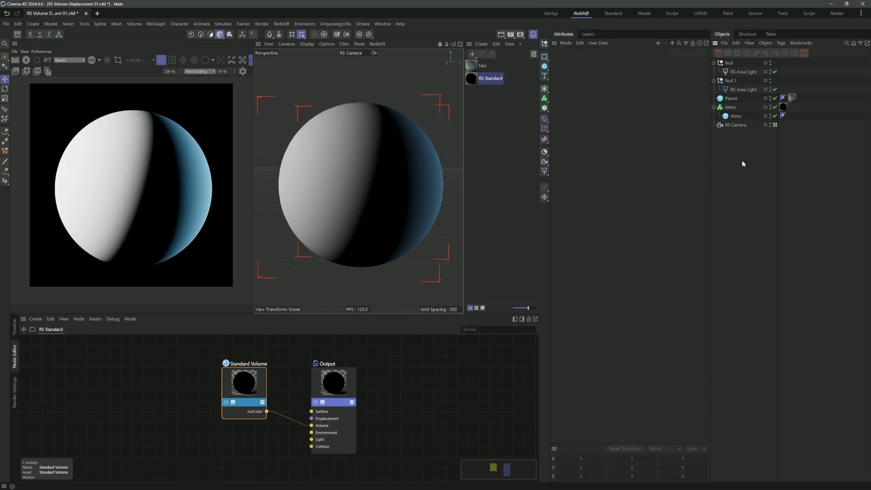
left_click(26, 60)
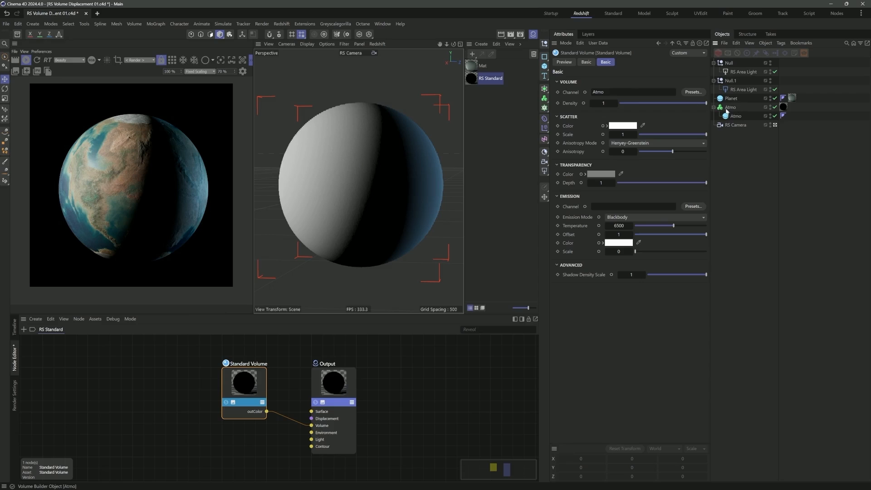
mouse_move(736, 108)
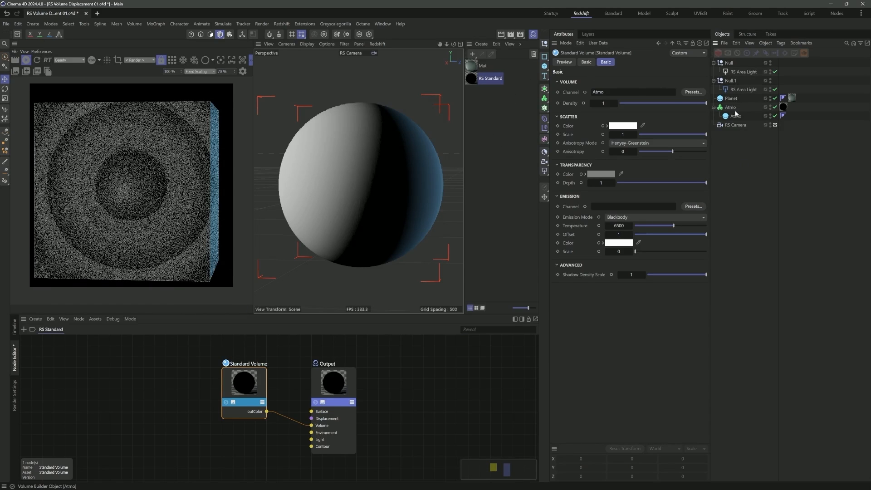
left_click(731, 107)
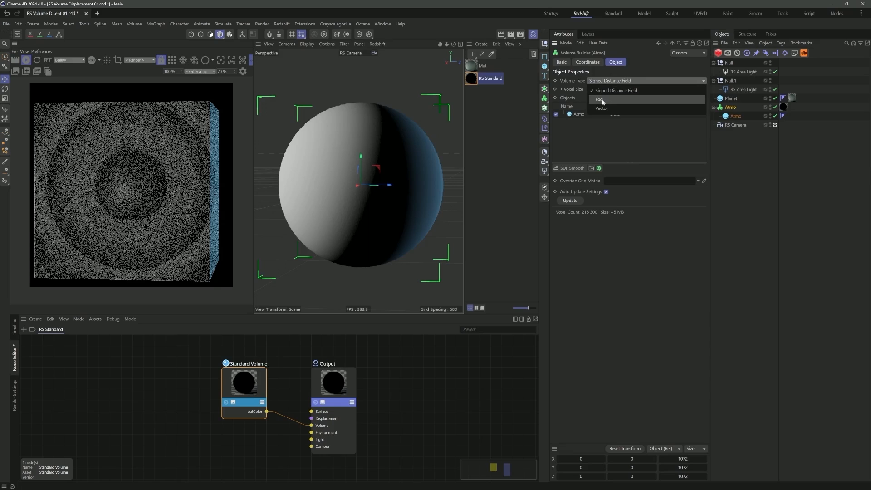
- Set Atmo's volume type to Fog with voxel size 6 and inside voxel falloff 25
left_click(601, 99)
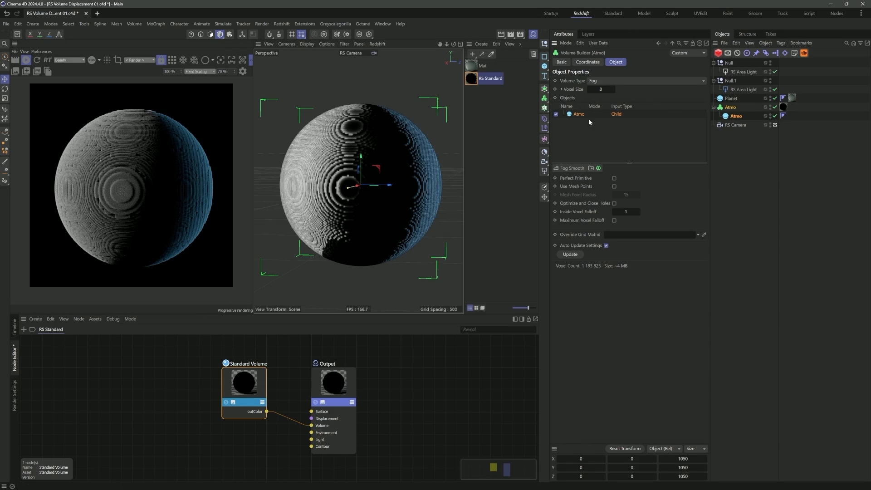
mouse_move(581, 219)
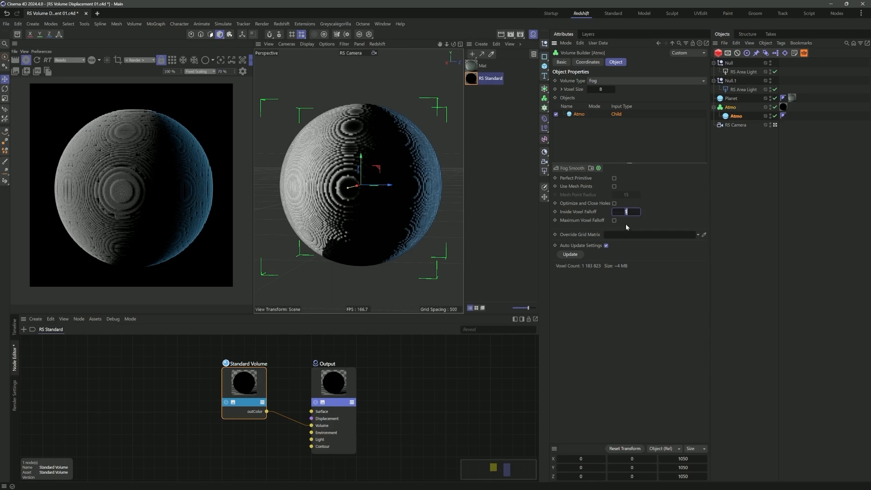
mouse_move(615, 224)
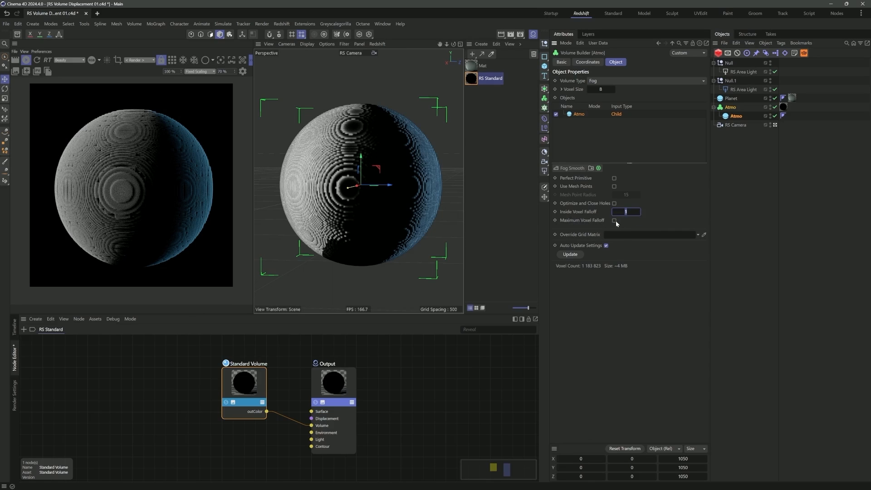
left_click(614, 219)
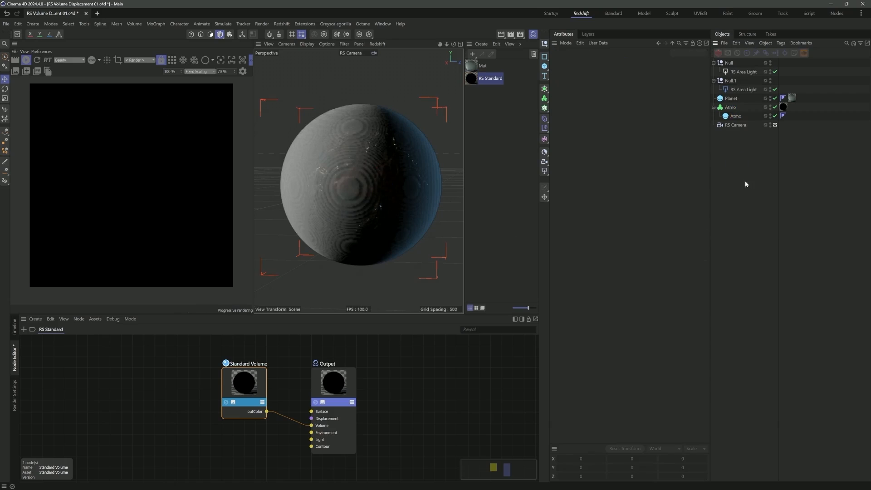
left_click(736, 116)
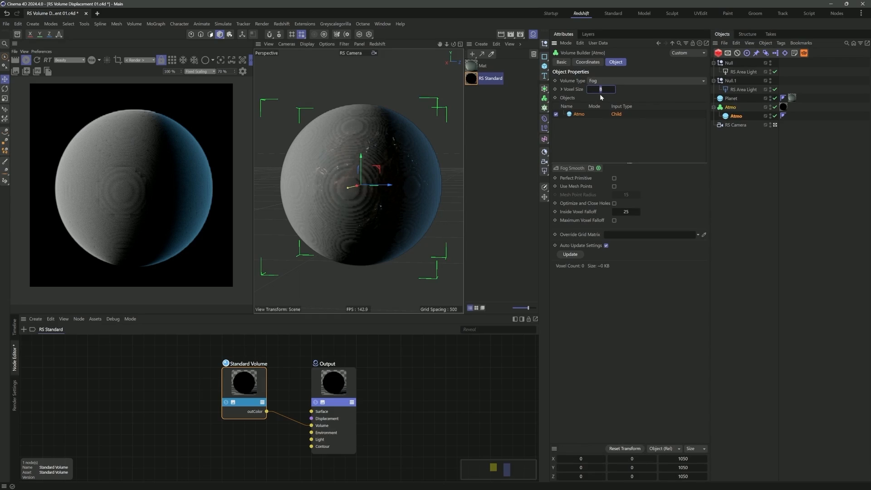
type("65")
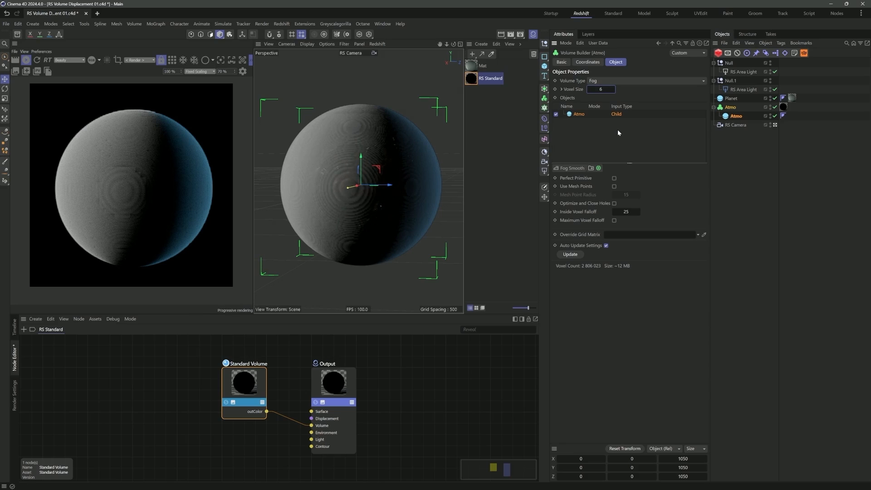
left_click(27, 60)
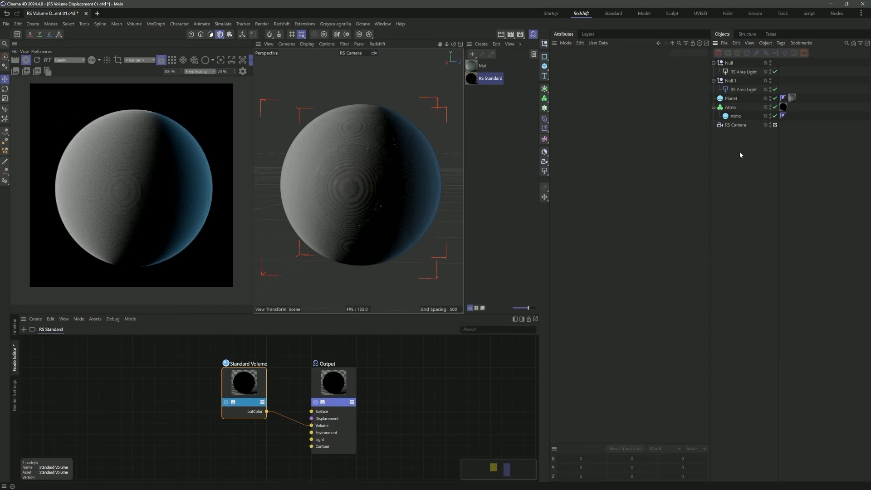
left_click(490, 78)
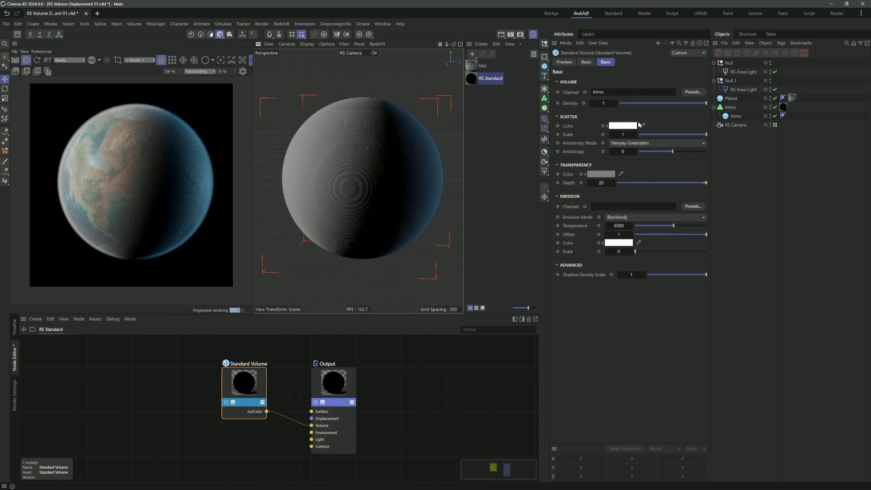
- Set Standard Volume scatter colour to pale blue and transparency colour to orange, depth 20
left_click(622, 126)
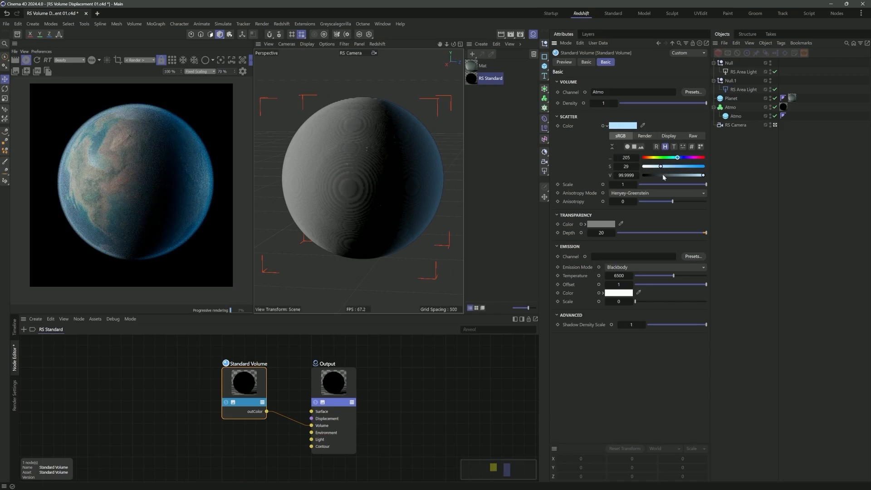
left_click(584, 224)
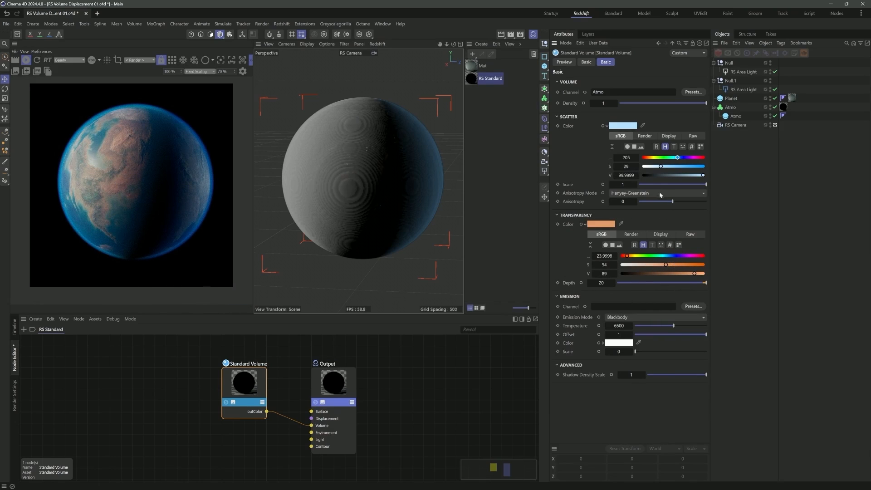
mouse_move(659, 204)
type("noise")
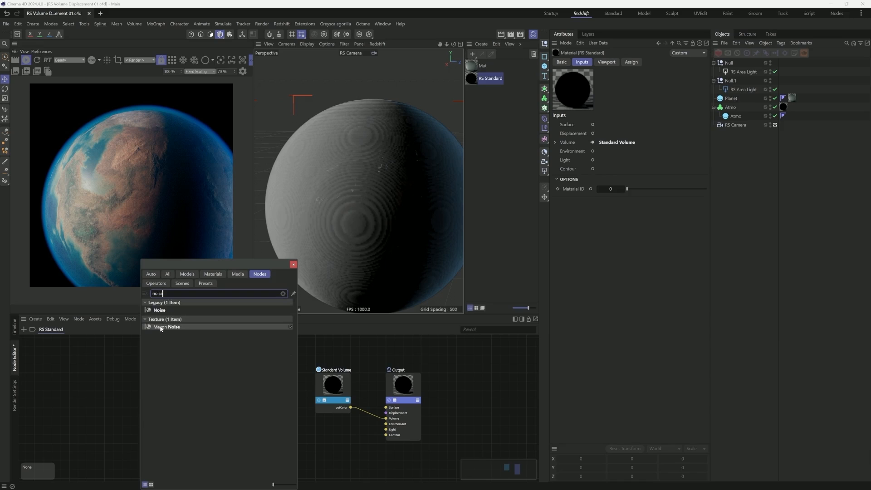
- Add a Maxon Noise node and set its type to Naki
double_click(167, 326)
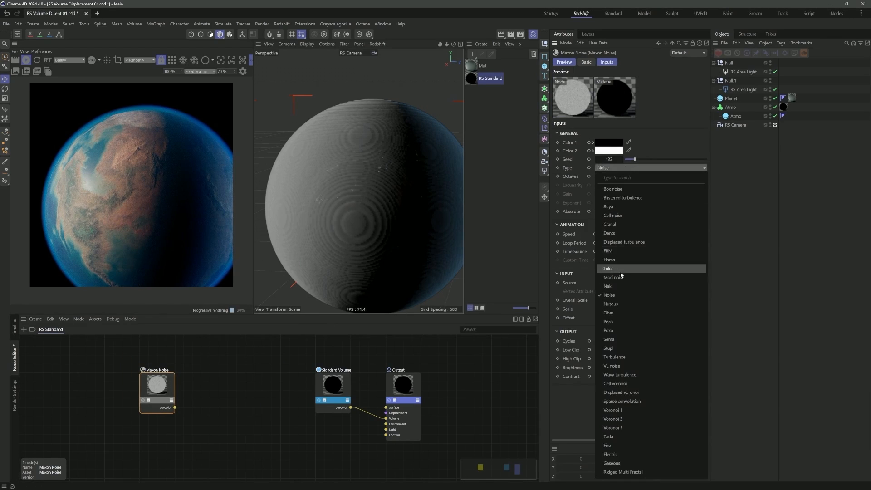
left_click(608, 286)
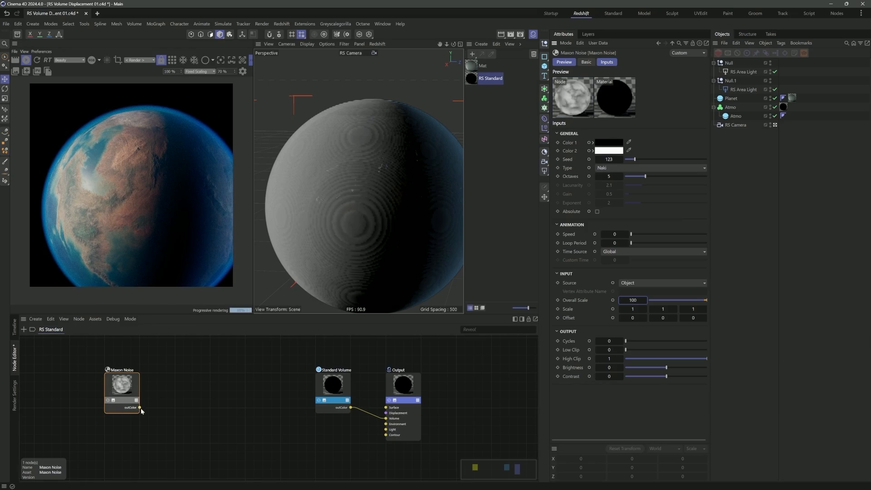
- Wire Maxon Noise outColor into Standard Volume's Density and raise the noise's Overall Scale to 500
left_click(333, 385)
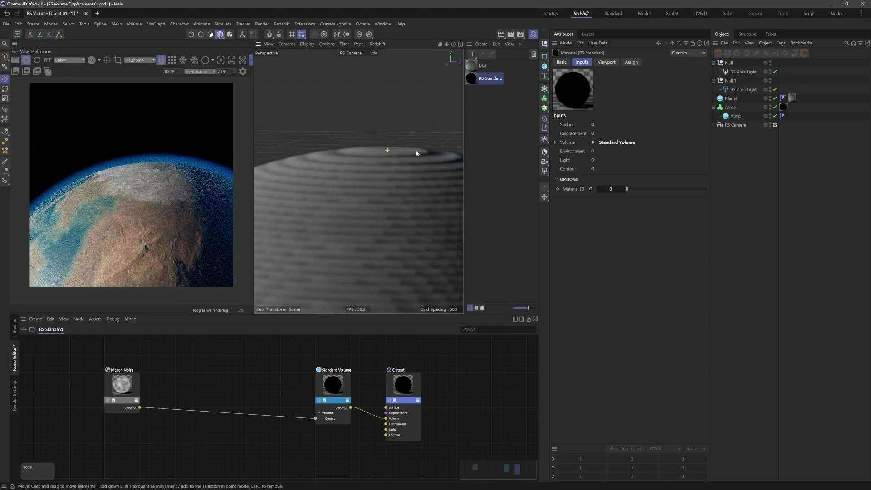
left_click(121, 385)
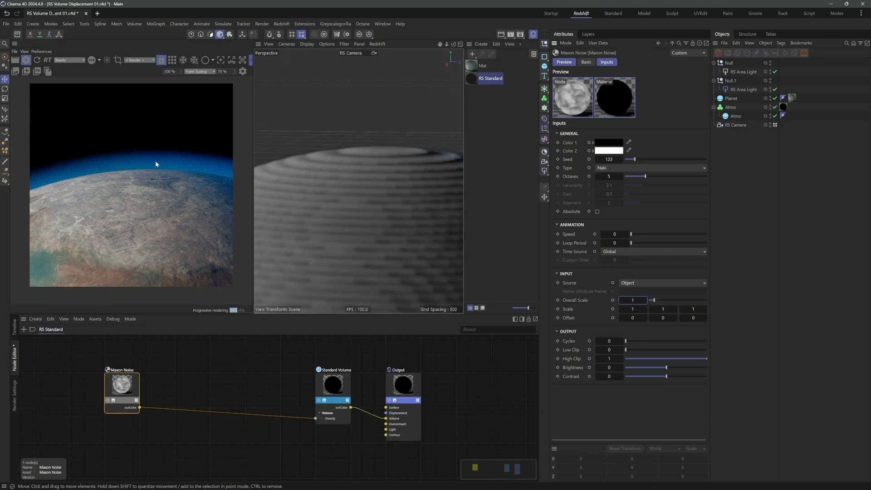
left_click(633, 300)
type("300")
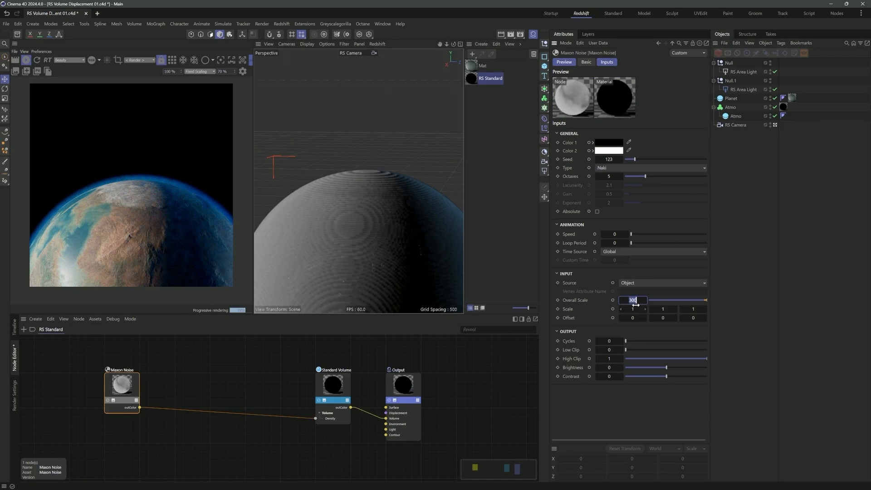
type("500")
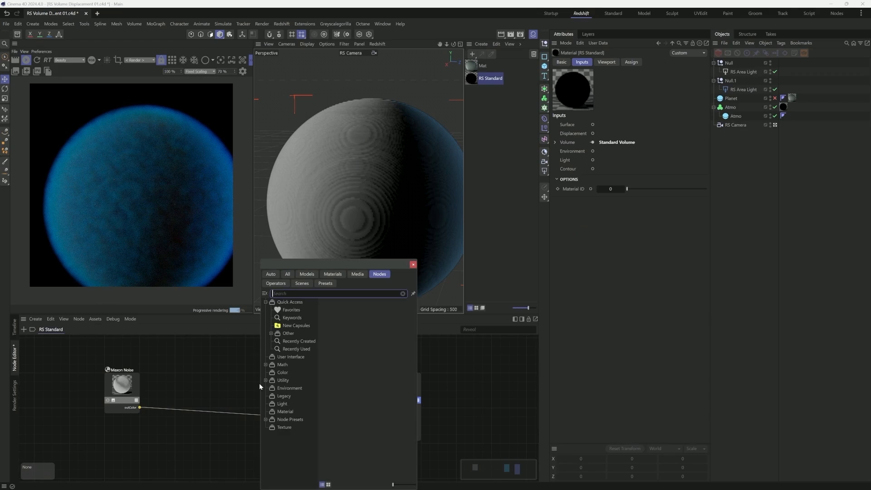
- Add a Volume Scalar Attribute on the Atmo channel feeding Density, with Maxon Noise wired to its Position Offset
type("vo")
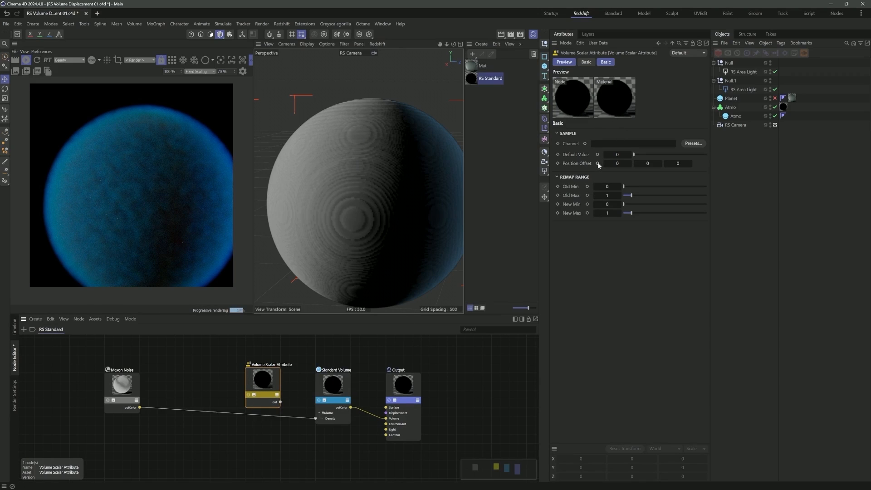
left_click(249, 401)
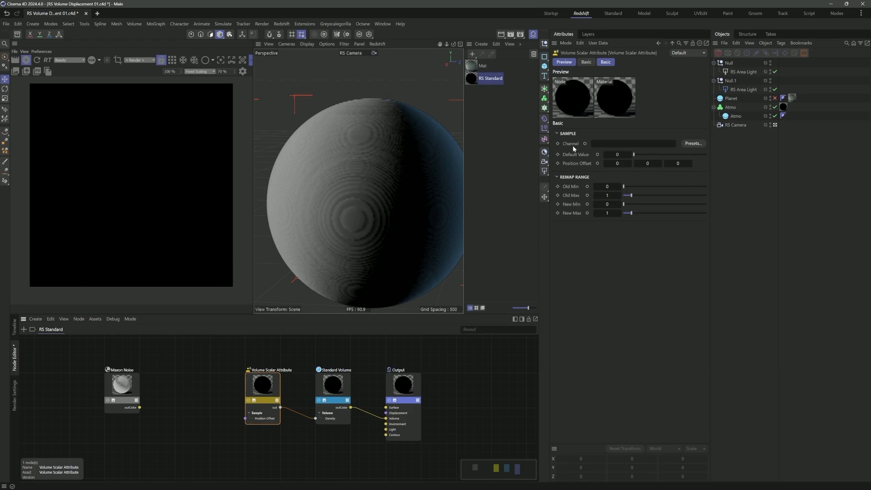
mouse_move(585, 149)
type("Atmo")
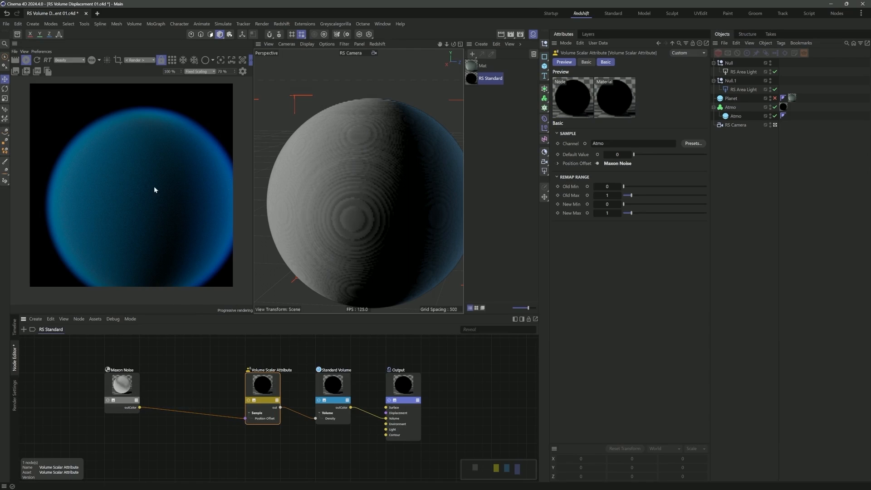
mouse_move(128, 166)
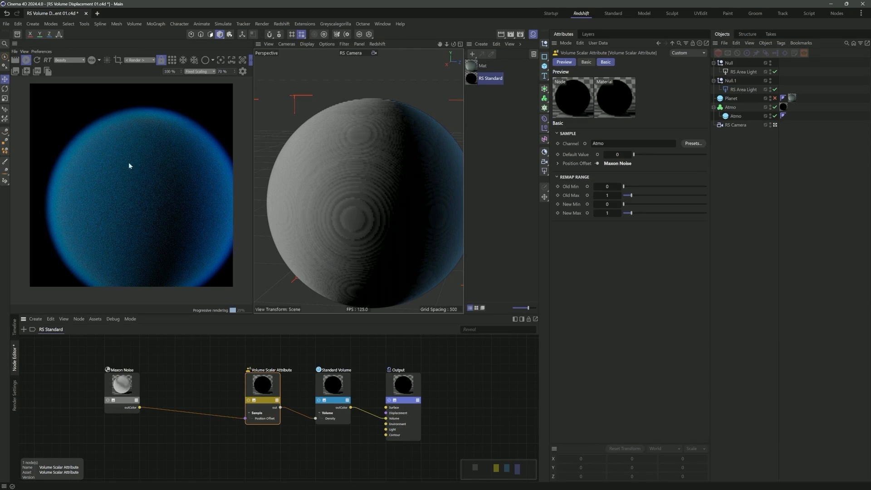
left_click(121, 385)
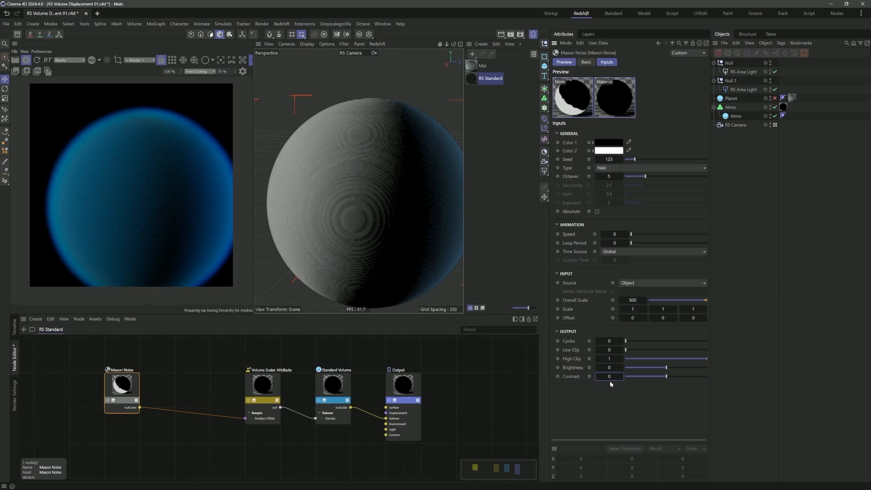
left_click(407, 378)
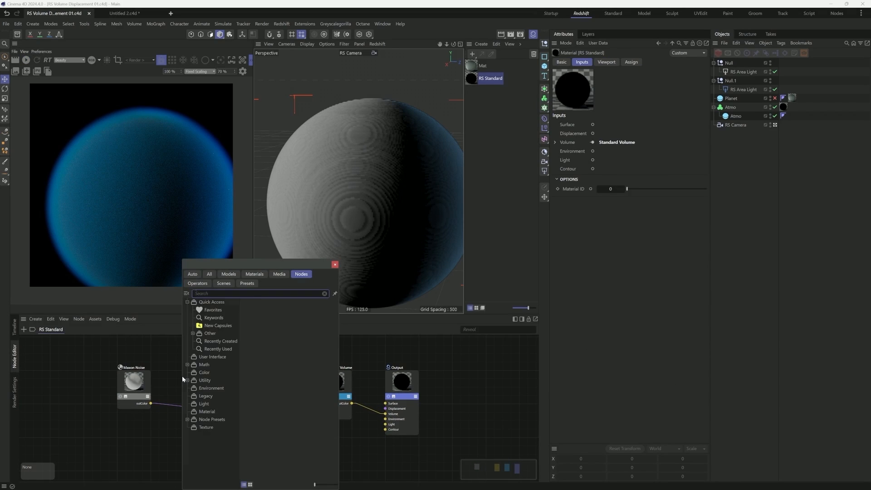
- Search 'vect cha' and place a Vector Change Range between Maxon Noise outColor and the attribute's Position Offset
type("vect")
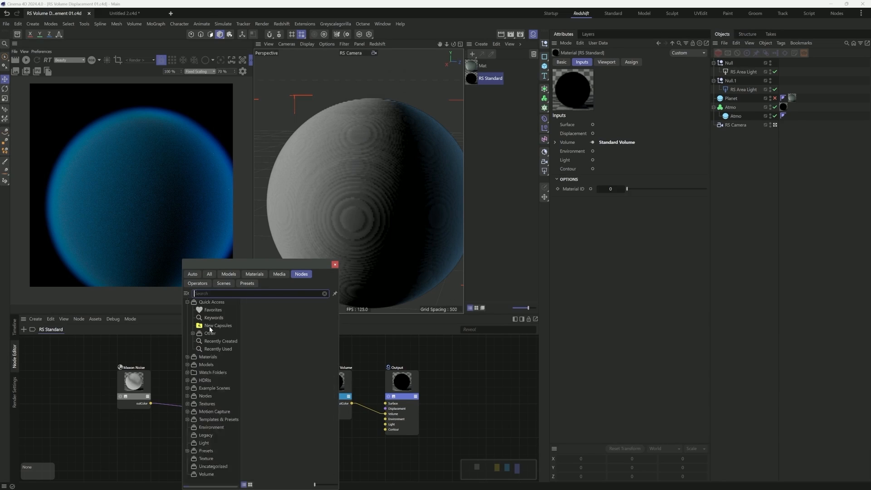
type("cha")
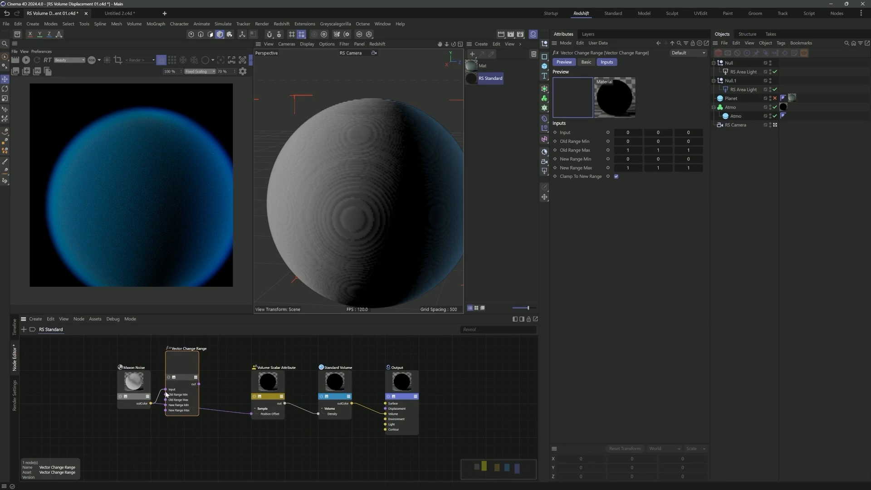
left_click(133, 381)
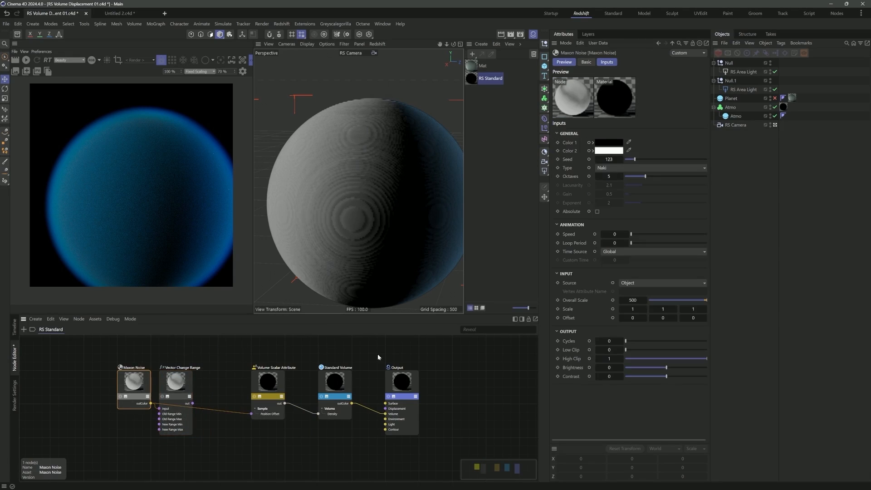
left_click(175, 379)
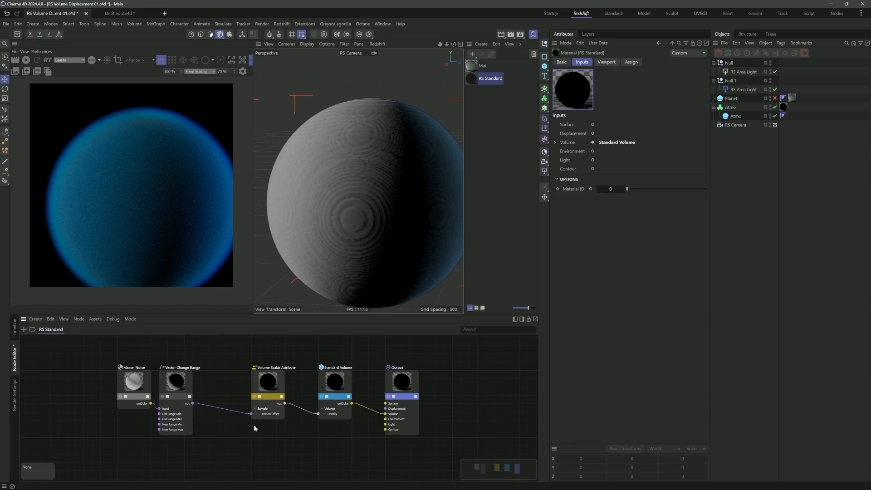
left_click(25, 59)
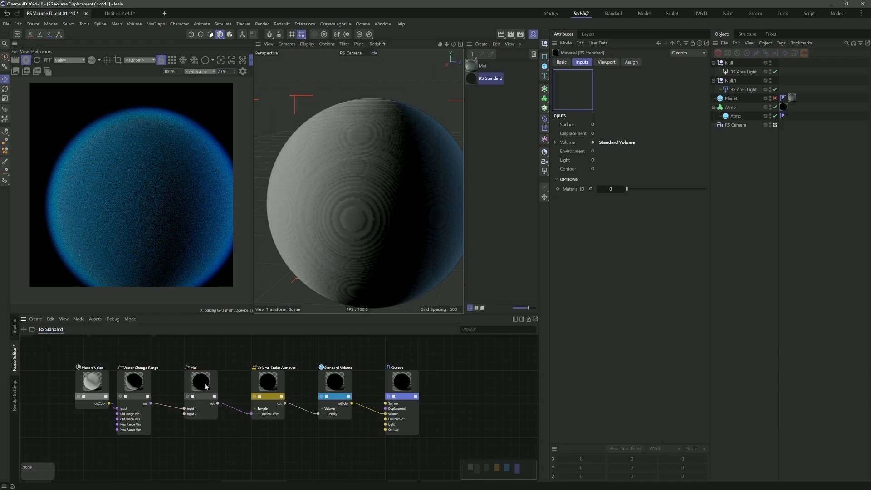
- Insert a Mul node with Input 2 set to 200 after Vector Change Range and tidy the node chain
left_click(202, 382)
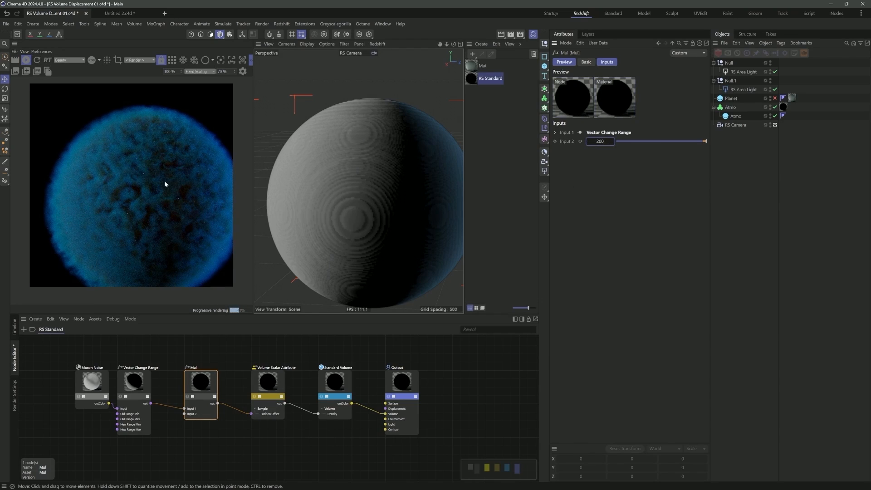
mouse_move(120, 249)
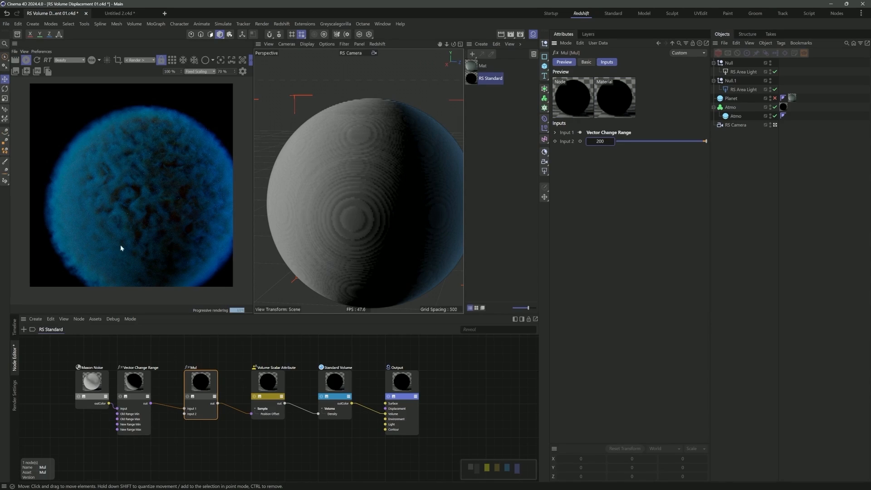
mouse_move(155, 212)
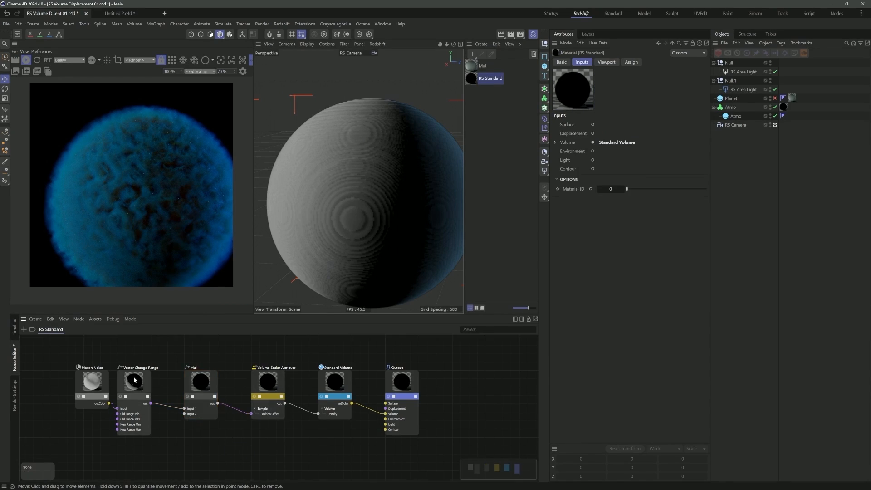
left_click(192, 383)
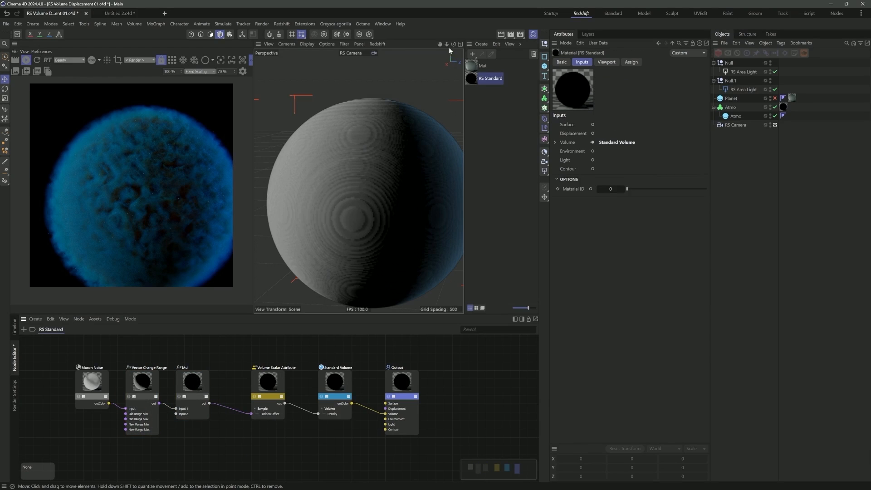
left_click(269, 382)
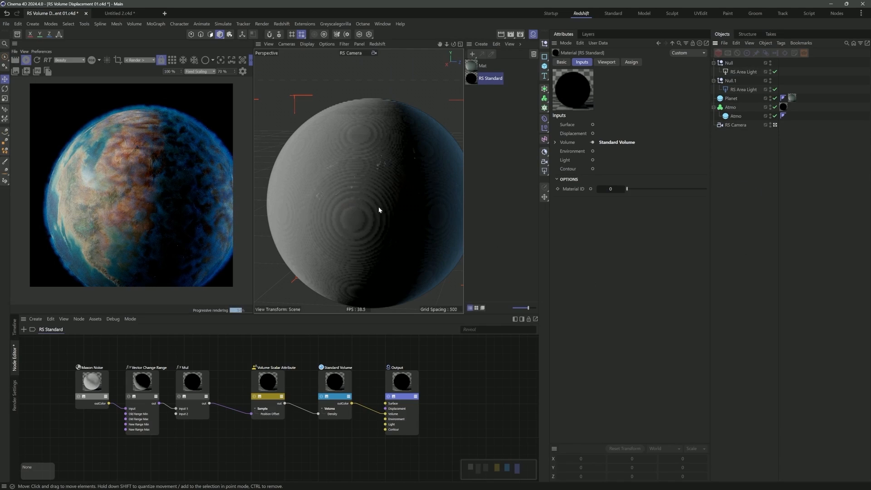
- Set Standard Volume's scatter and transparency colours and remap the Volume Scalar Attribute to Old Max 0.43, New Max 7
left_click(335, 382)
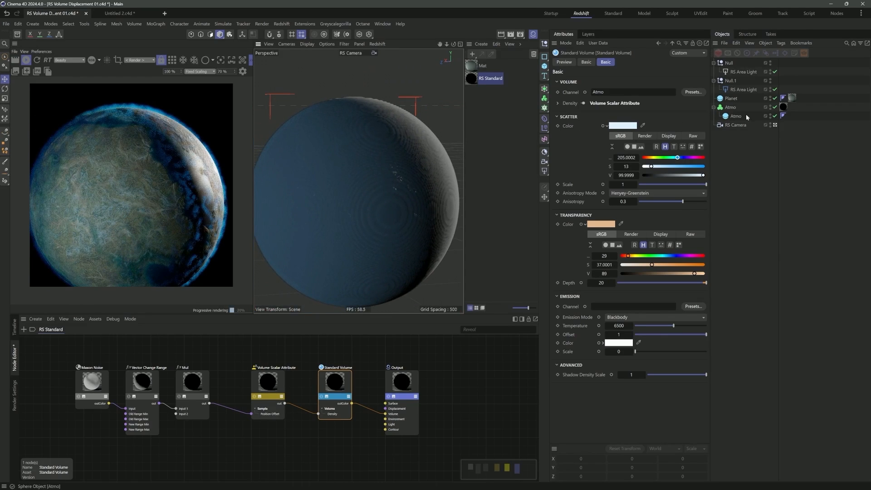
left_click(732, 98)
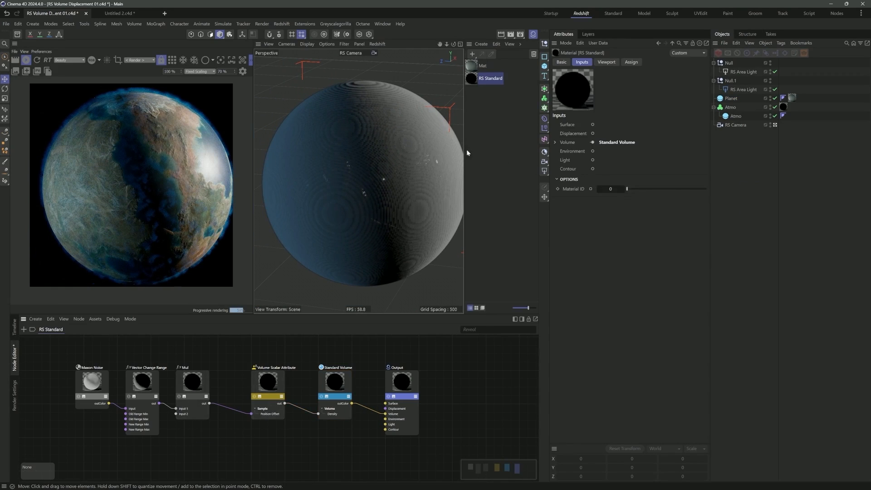
left_click(268, 382)
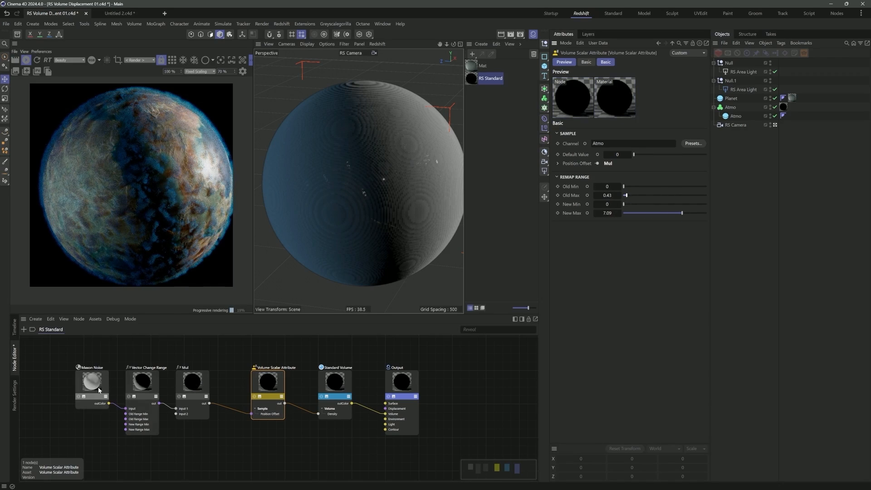
left_click(91, 382)
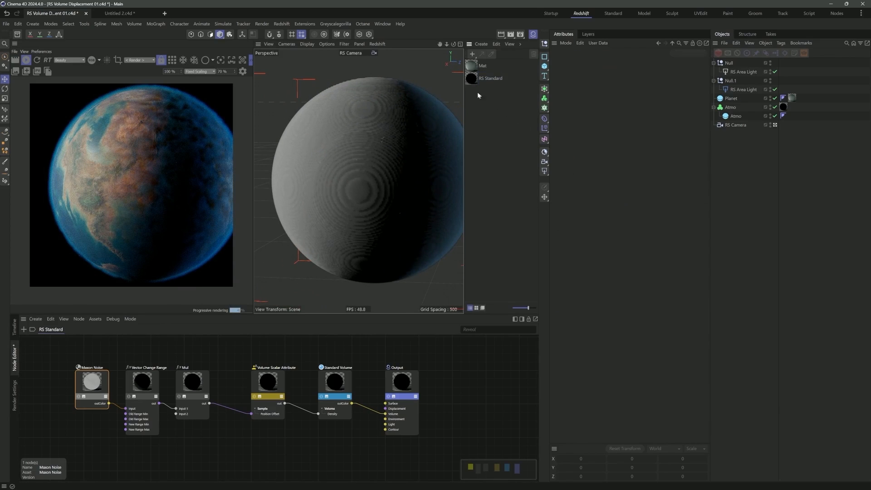
- Tune Standard Volume's tint saturations and anisotropy 0, then give the Atmo Volume Builder voxel size 4
left_click(335, 382)
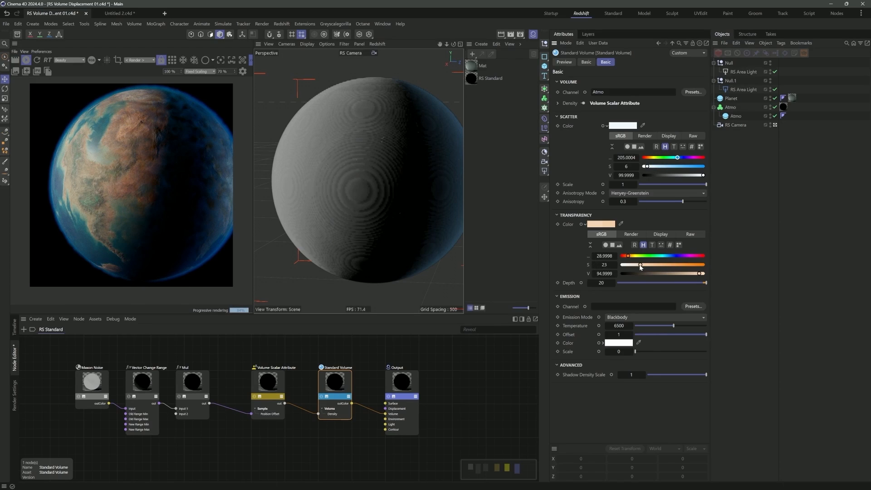
left_click(623, 202)
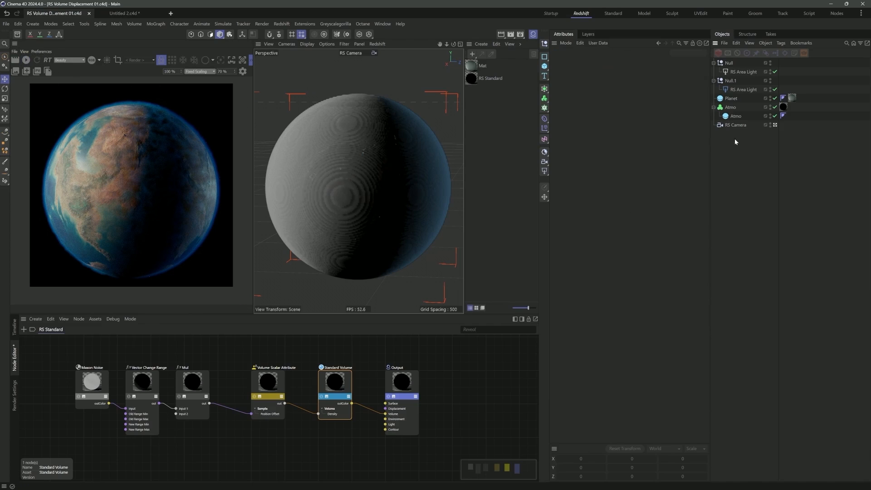
left_click(731, 107)
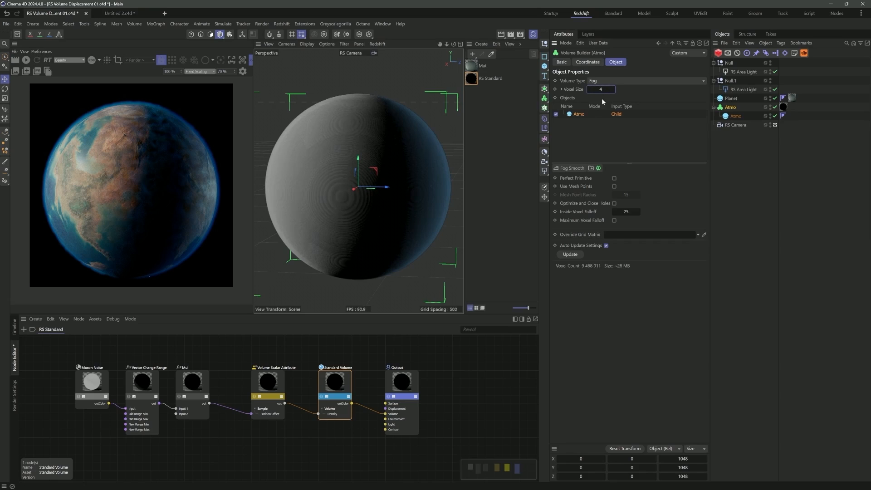
left_click(25, 60)
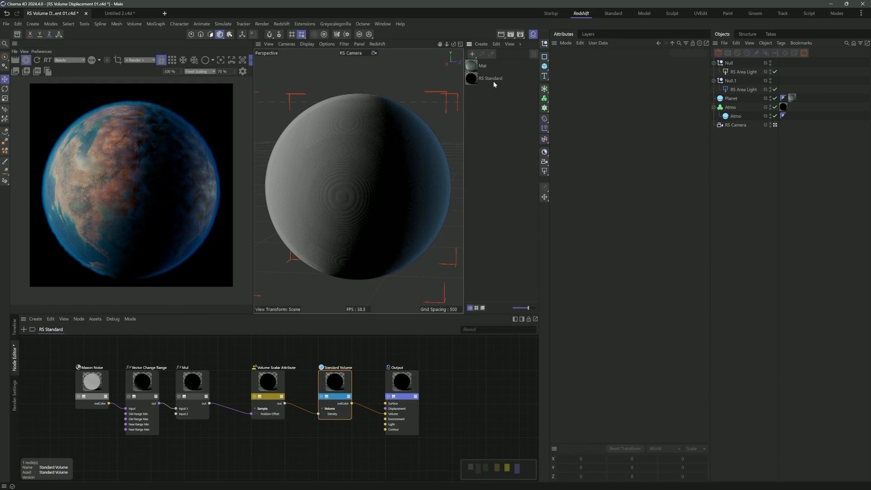
left_click(490, 78)
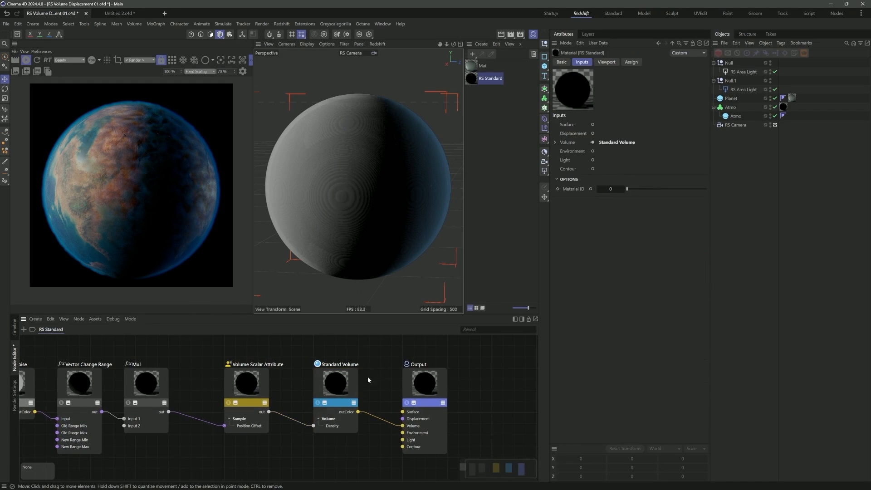
left_click(335, 382)
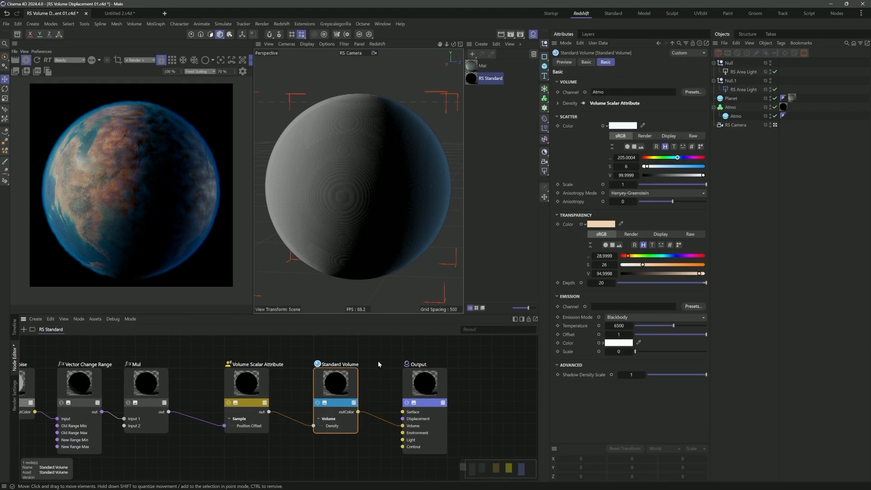